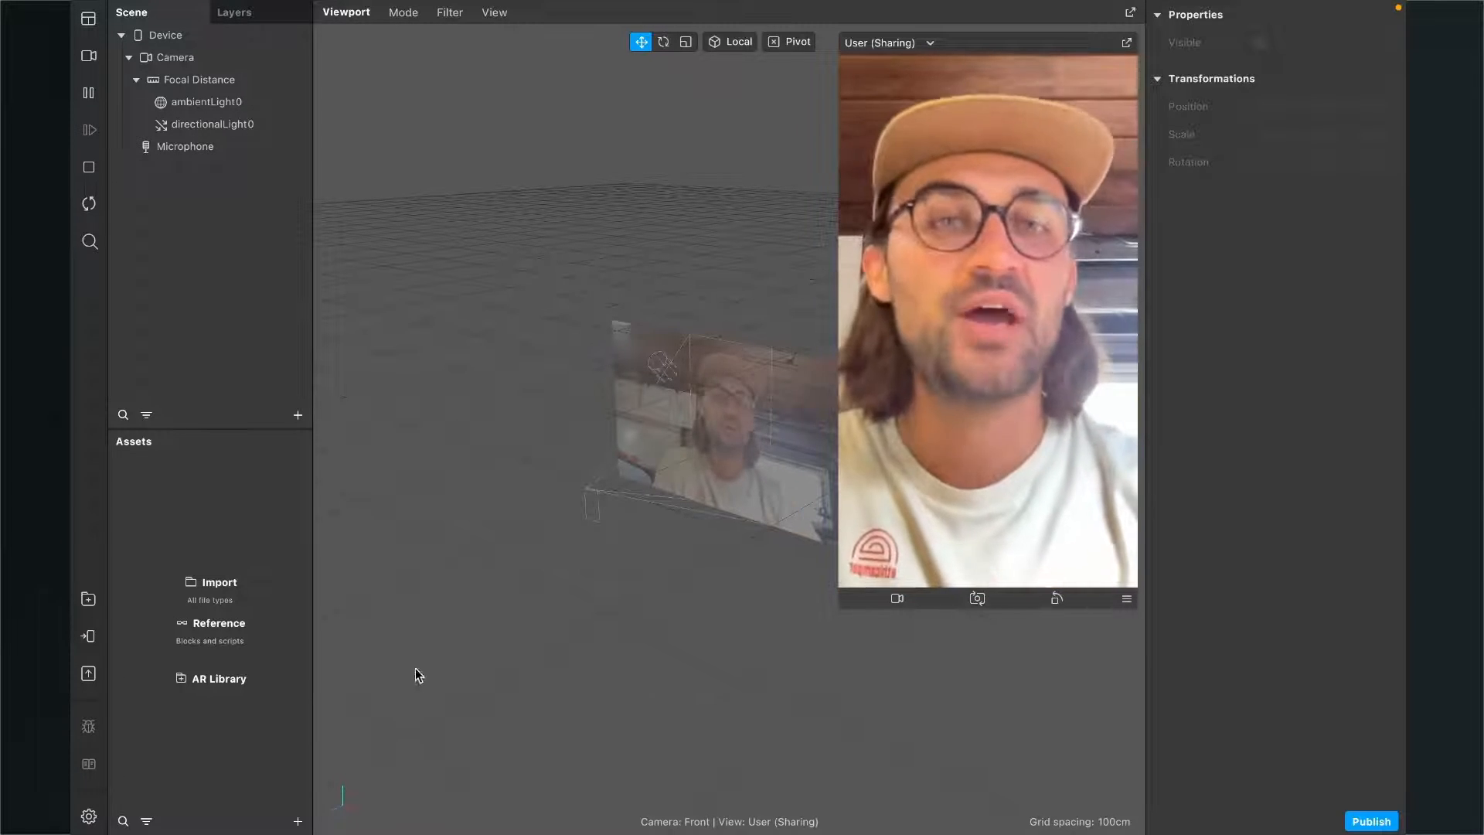
mouse_move(187, 701)
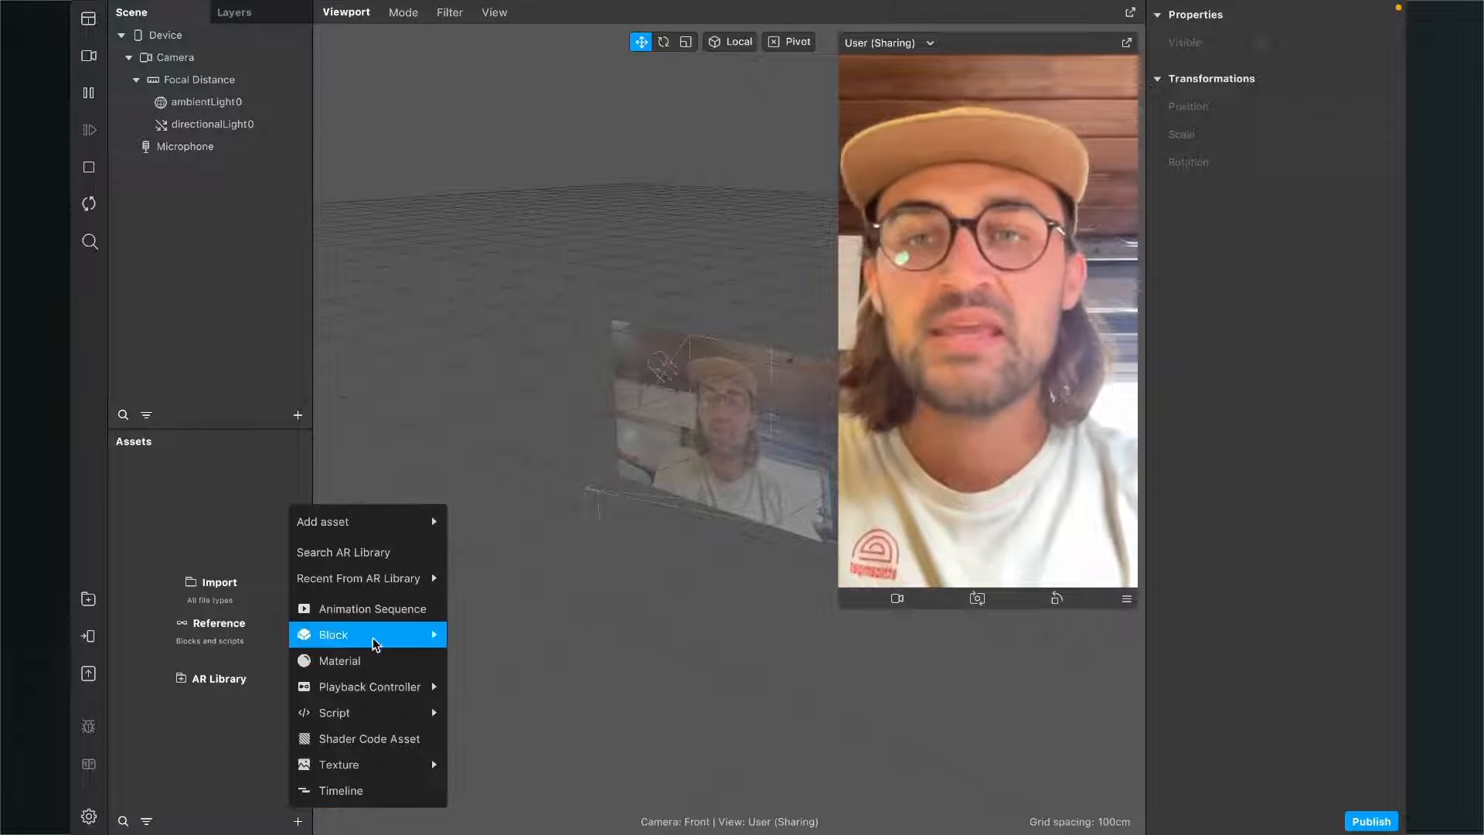
mouse_move(360, 521)
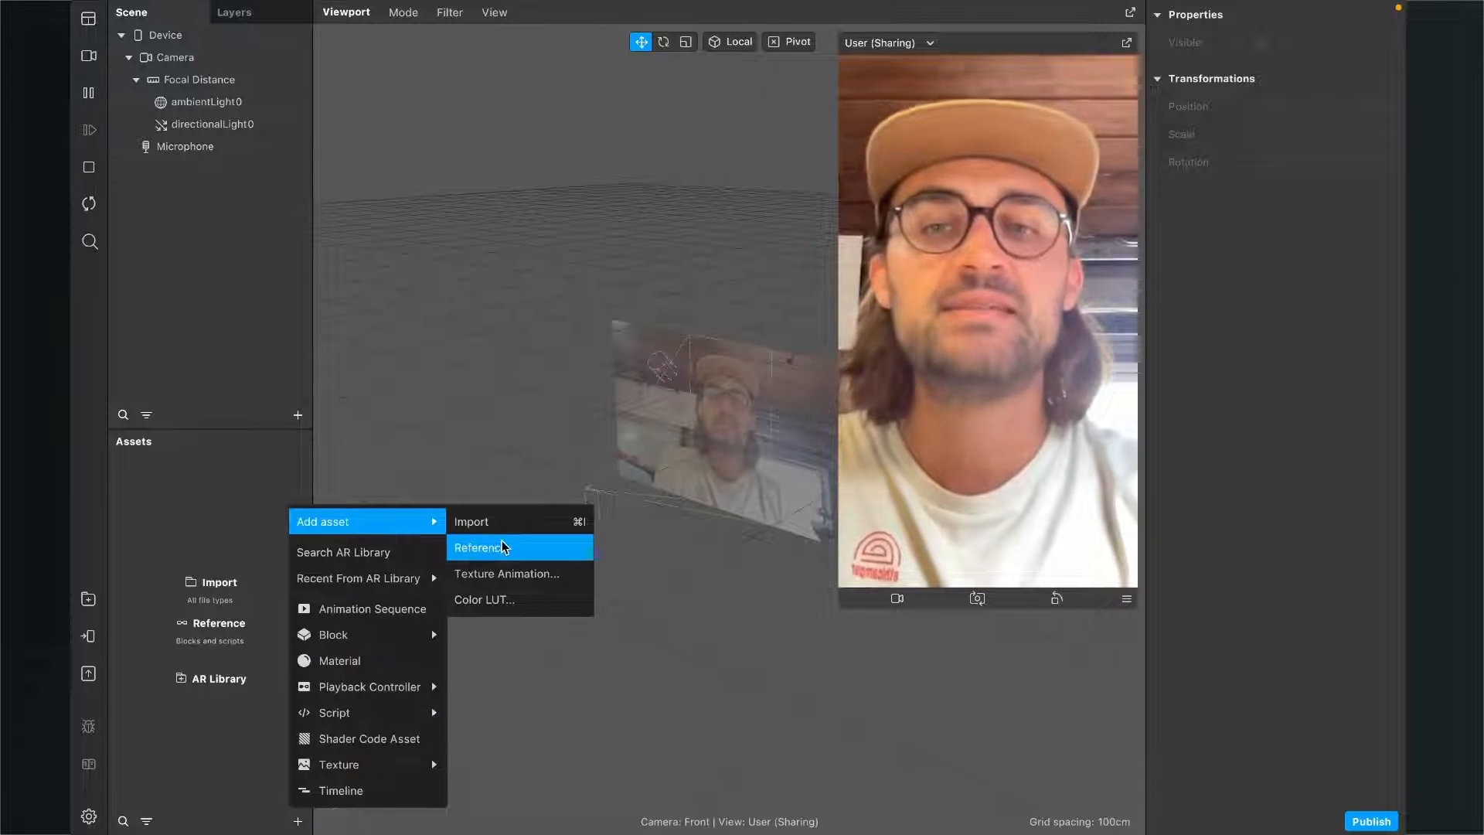
mouse_move(507, 573)
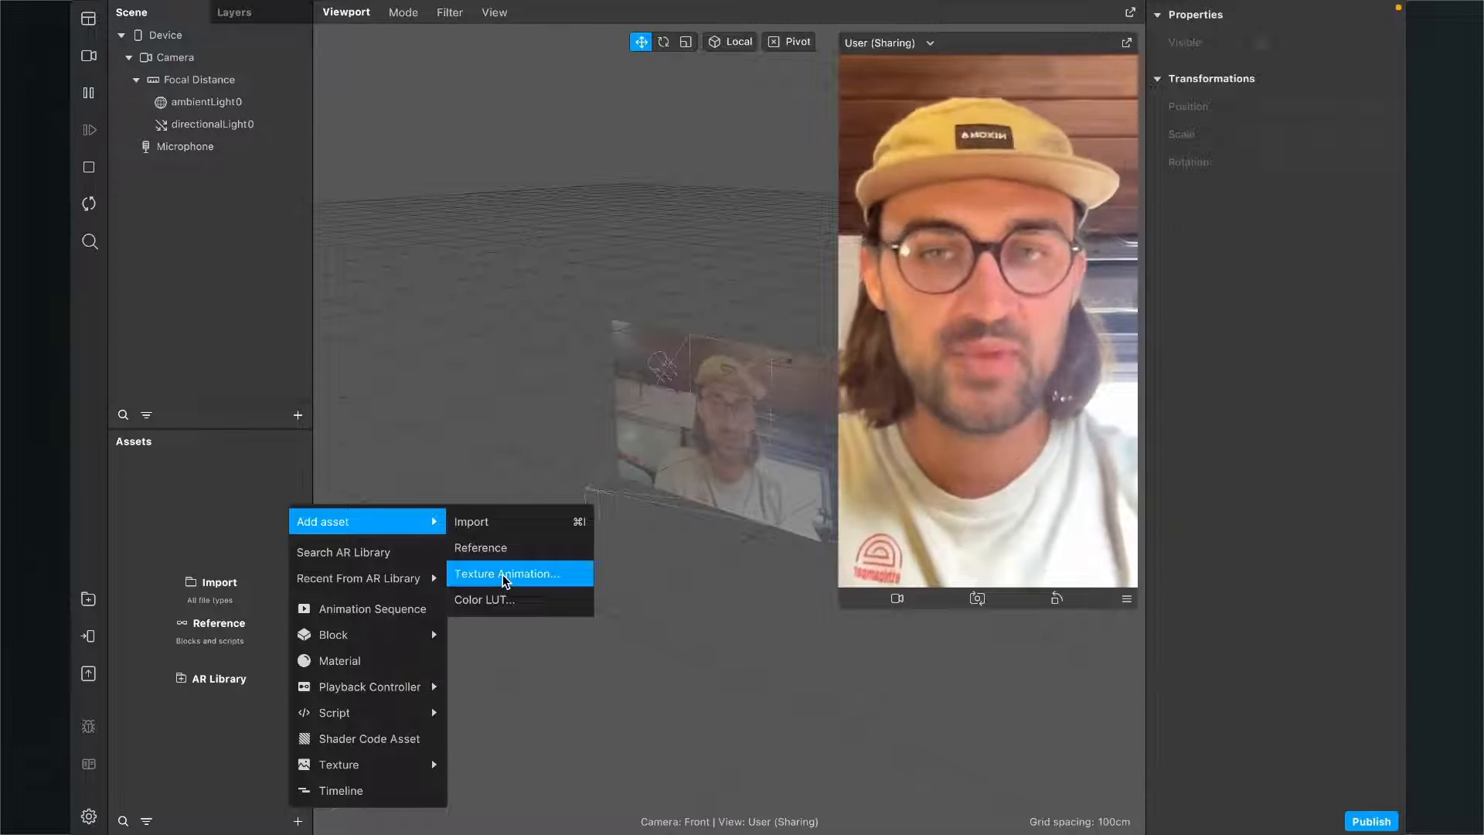
Step: Start a Texture Animation asset import from the Assets panel
click(507, 573)
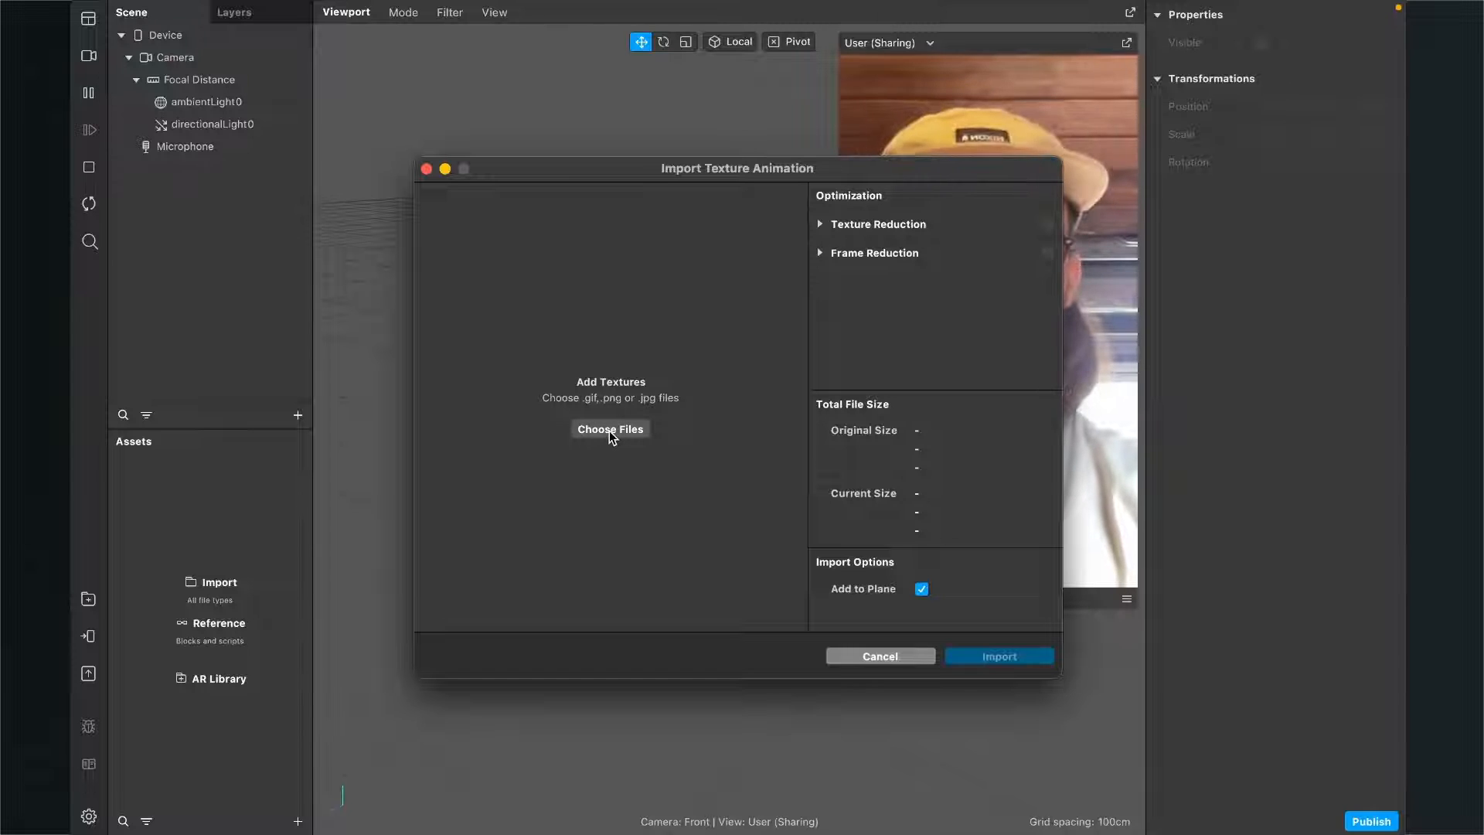
Step: Load Smoke.gif from the Desktop into the import, previewing its 100 frames
click(610, 428)
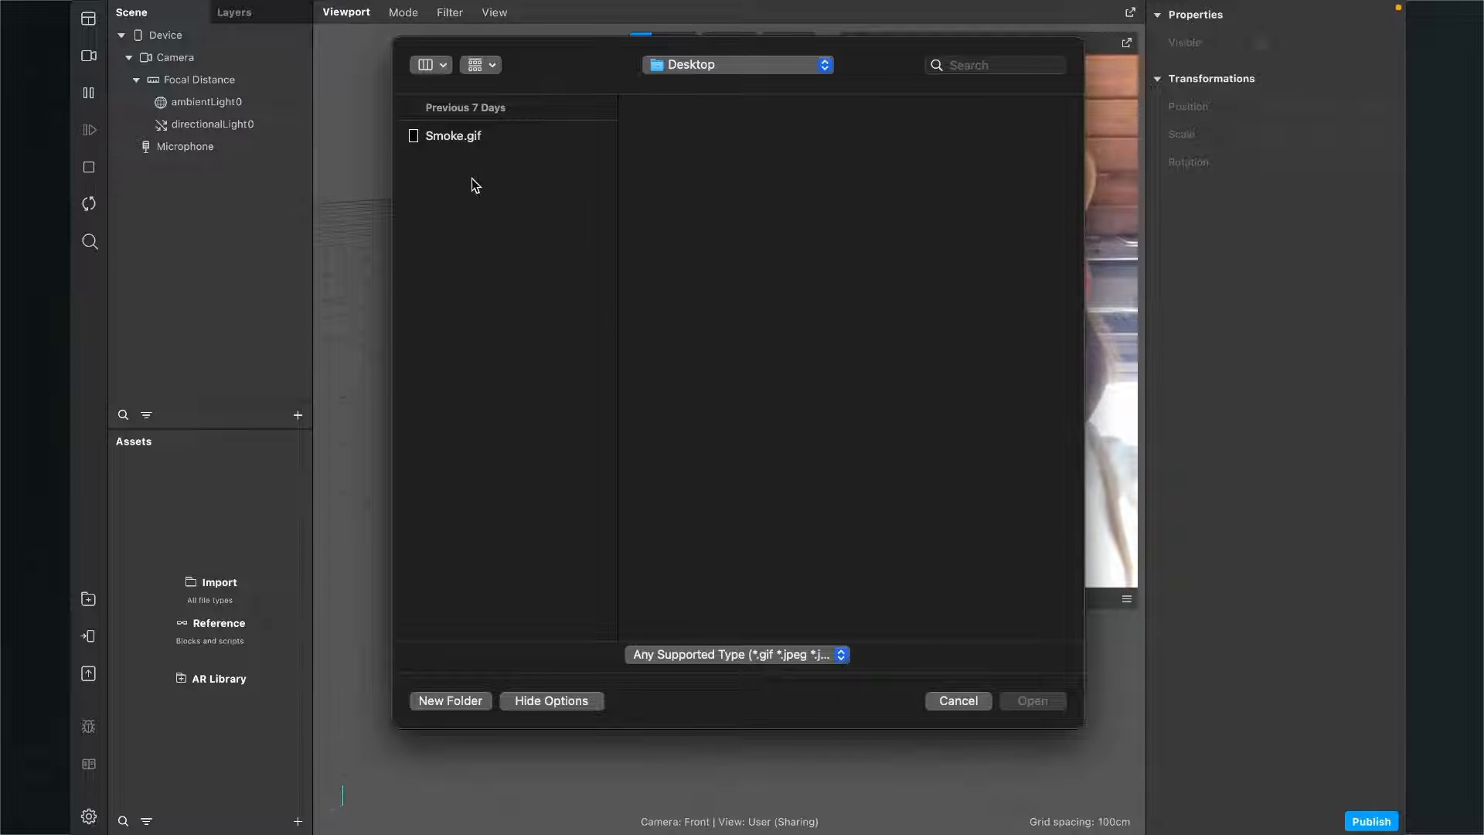
click(453, 136)
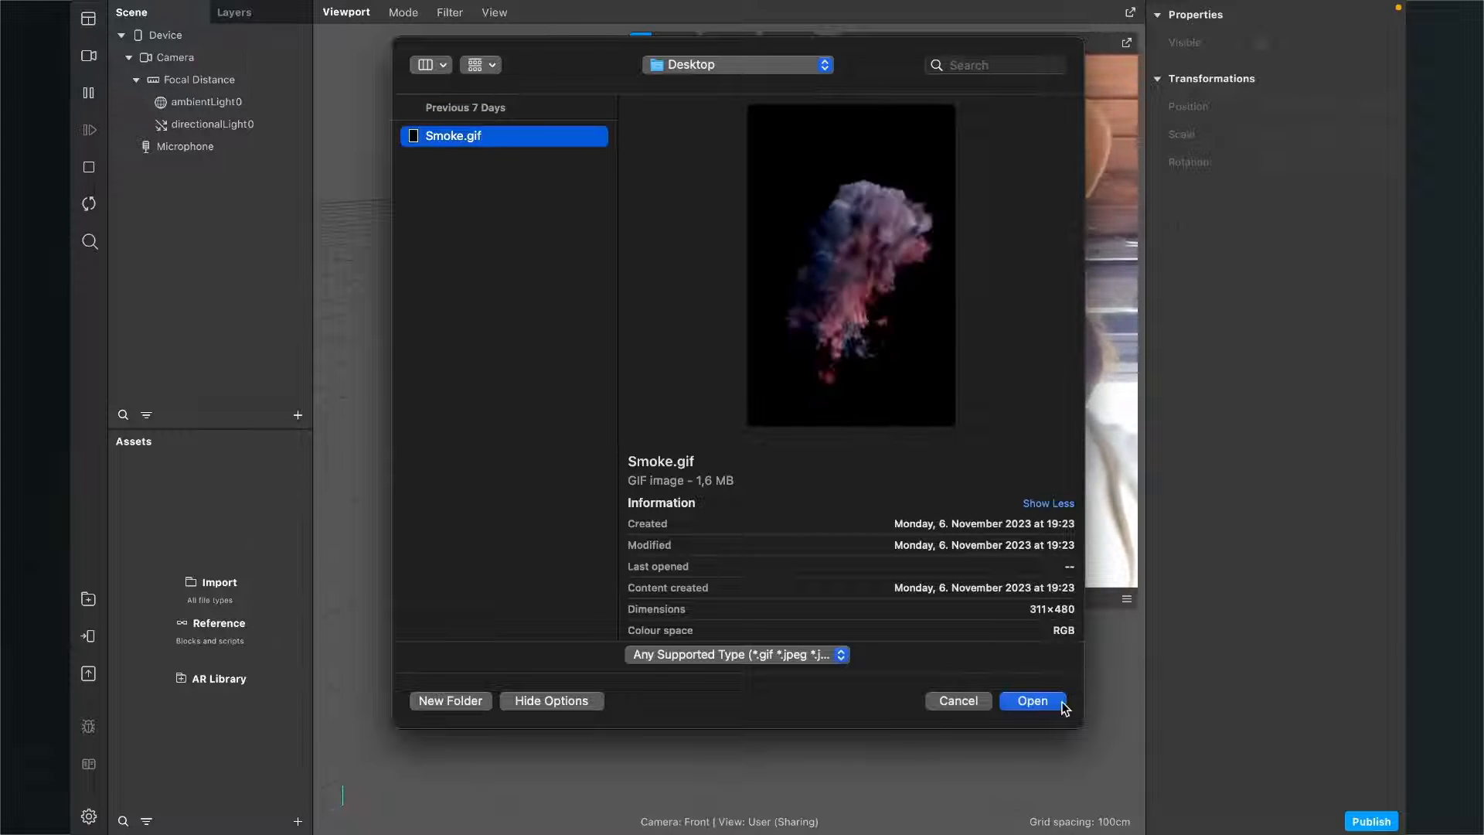
click(1031, 700)
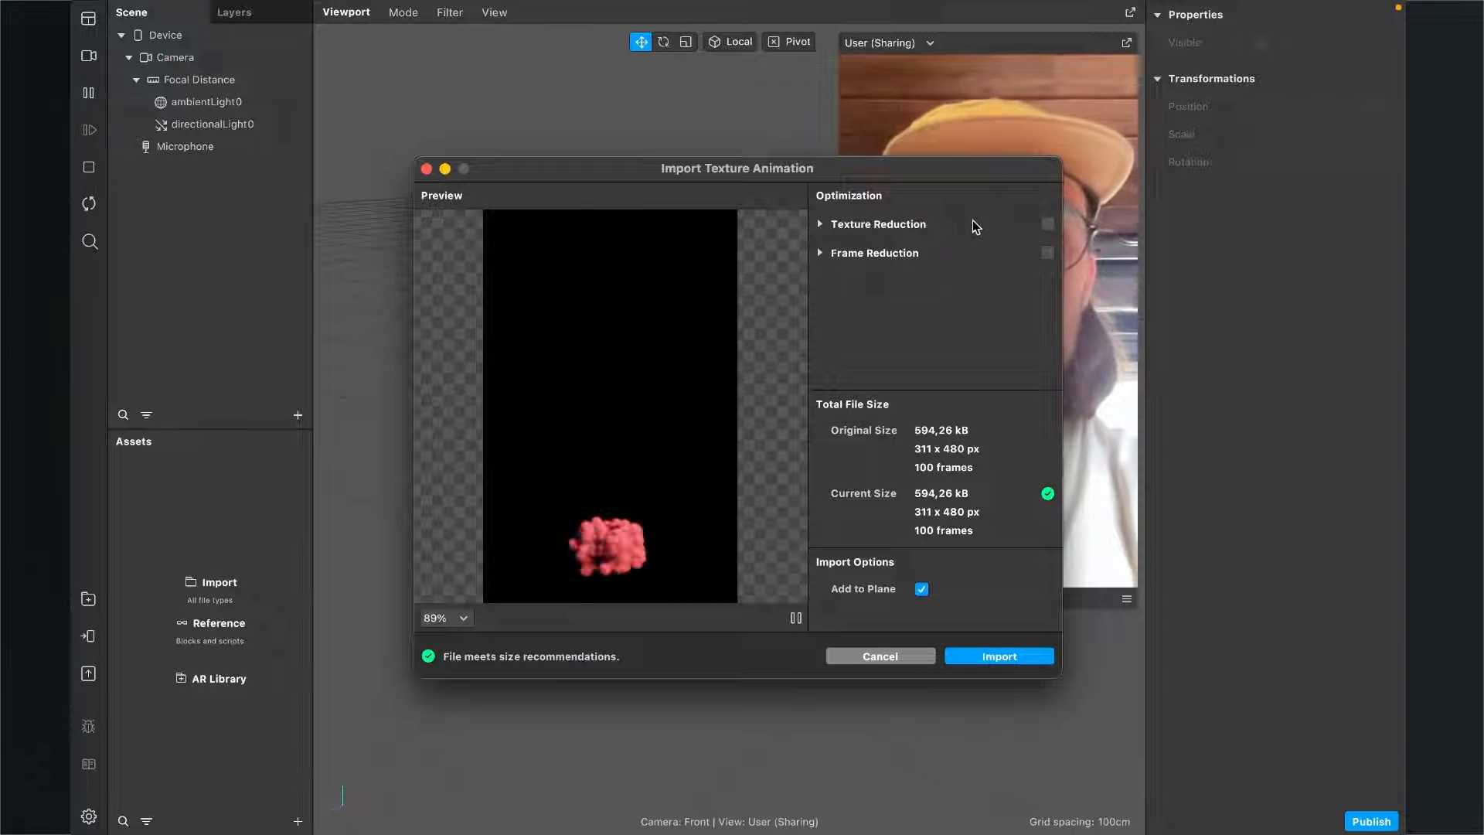
Step: Enable Texture Reduction with Max Size 512, trying quality levels and settling on 50
click(1047, 222)
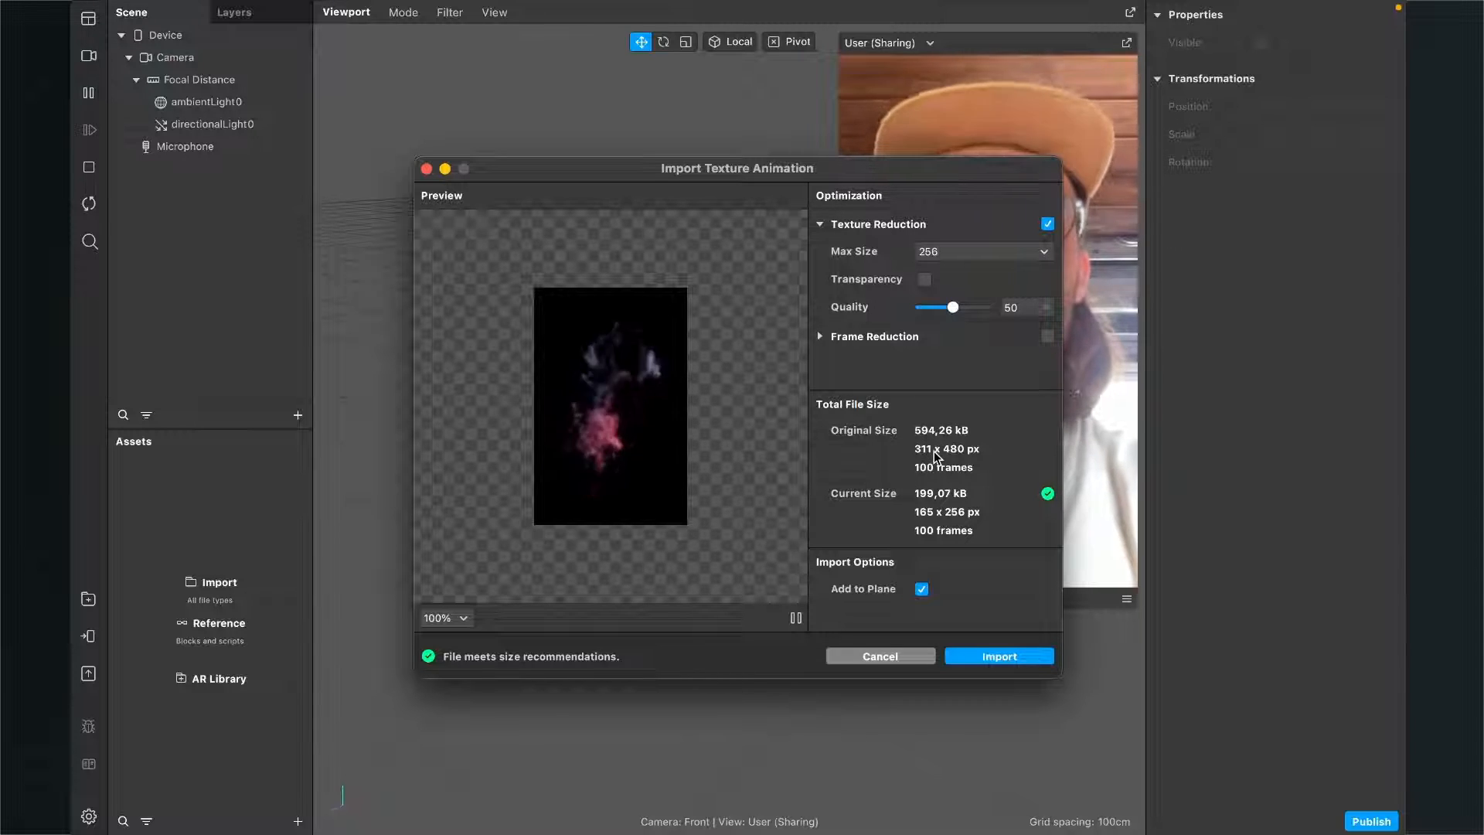
click(981, 250)
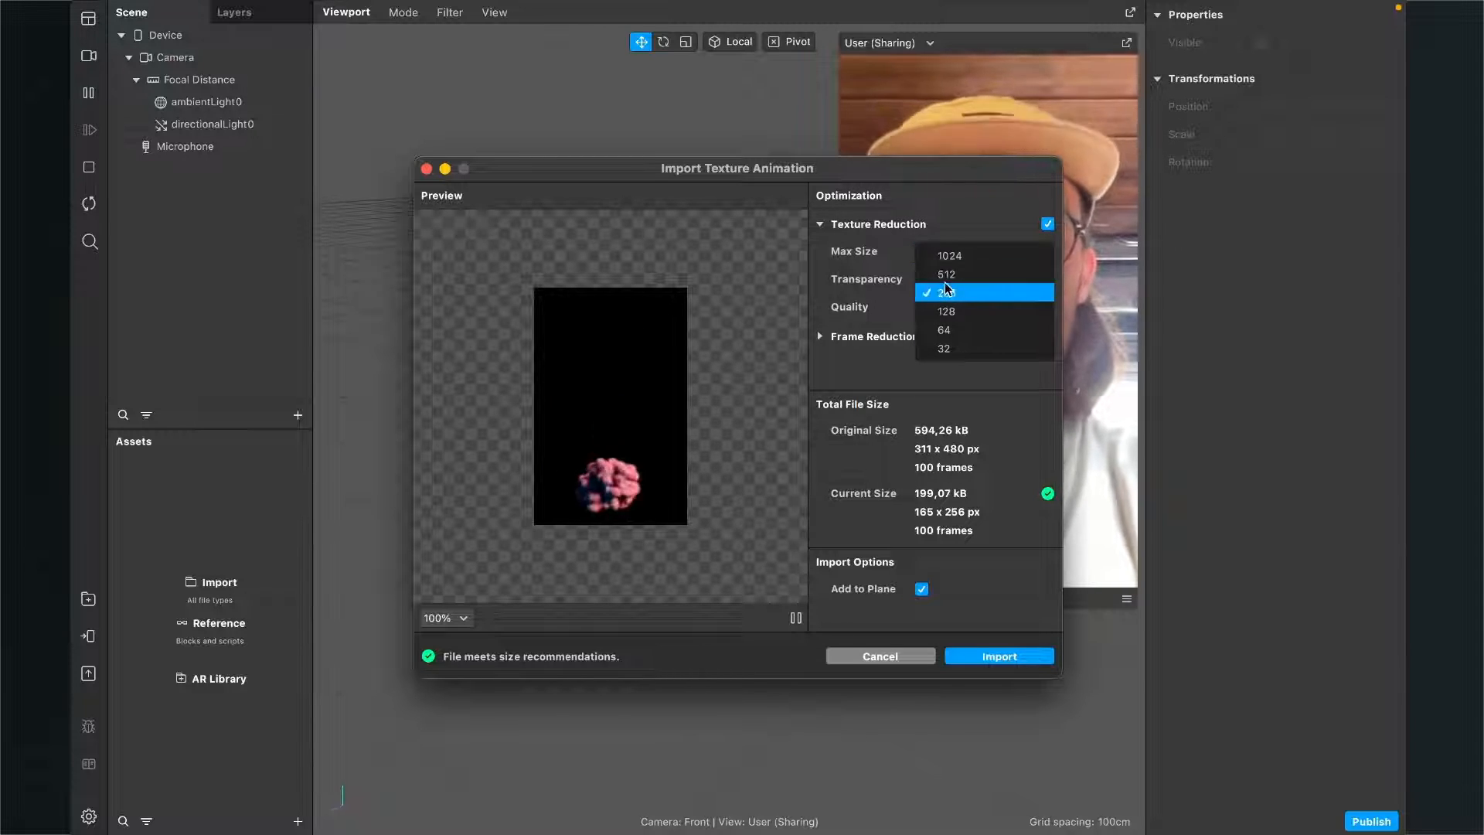
click(946, 275)
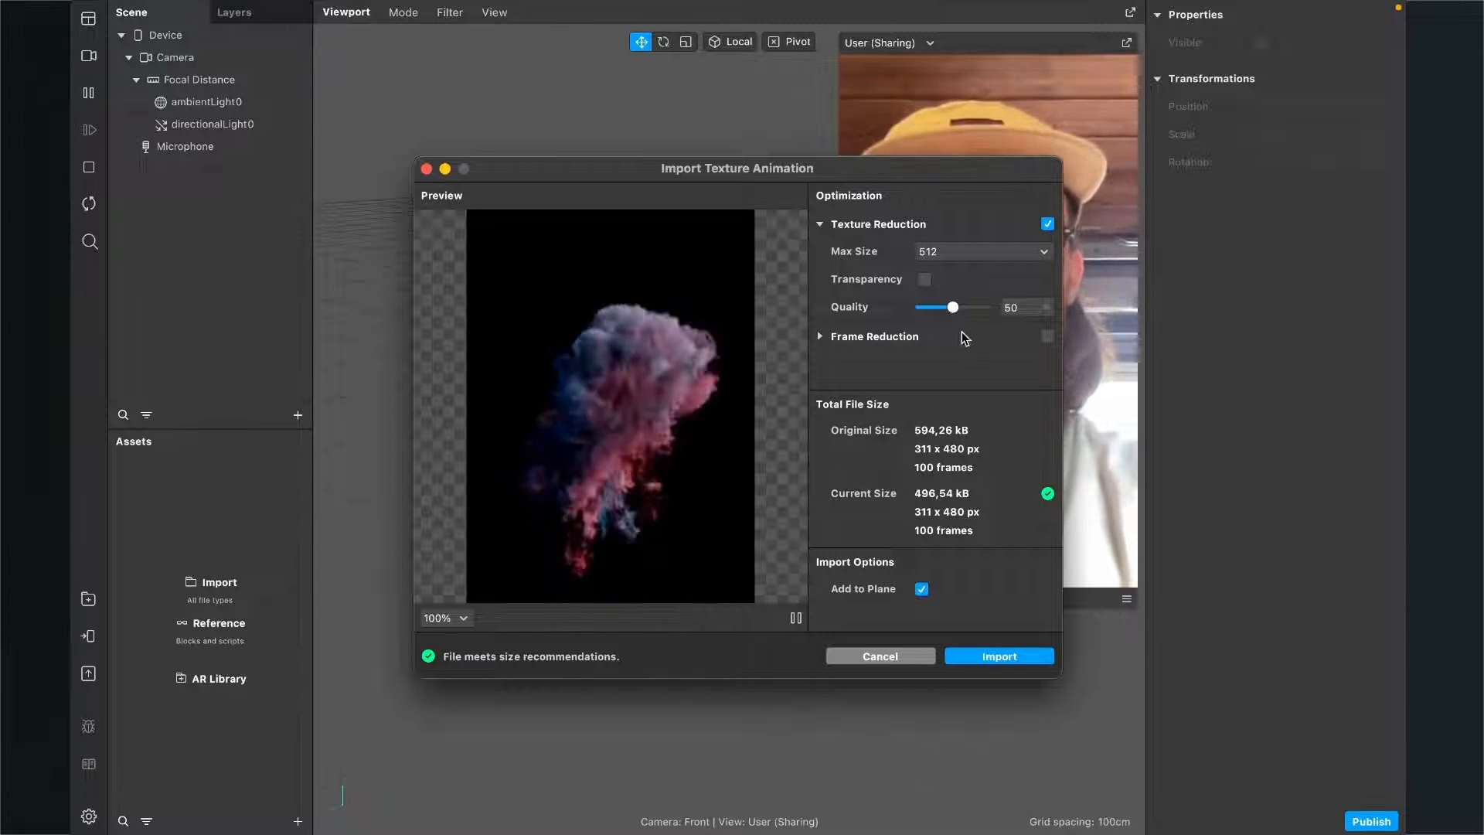
drag(953, 306, 984, 306)
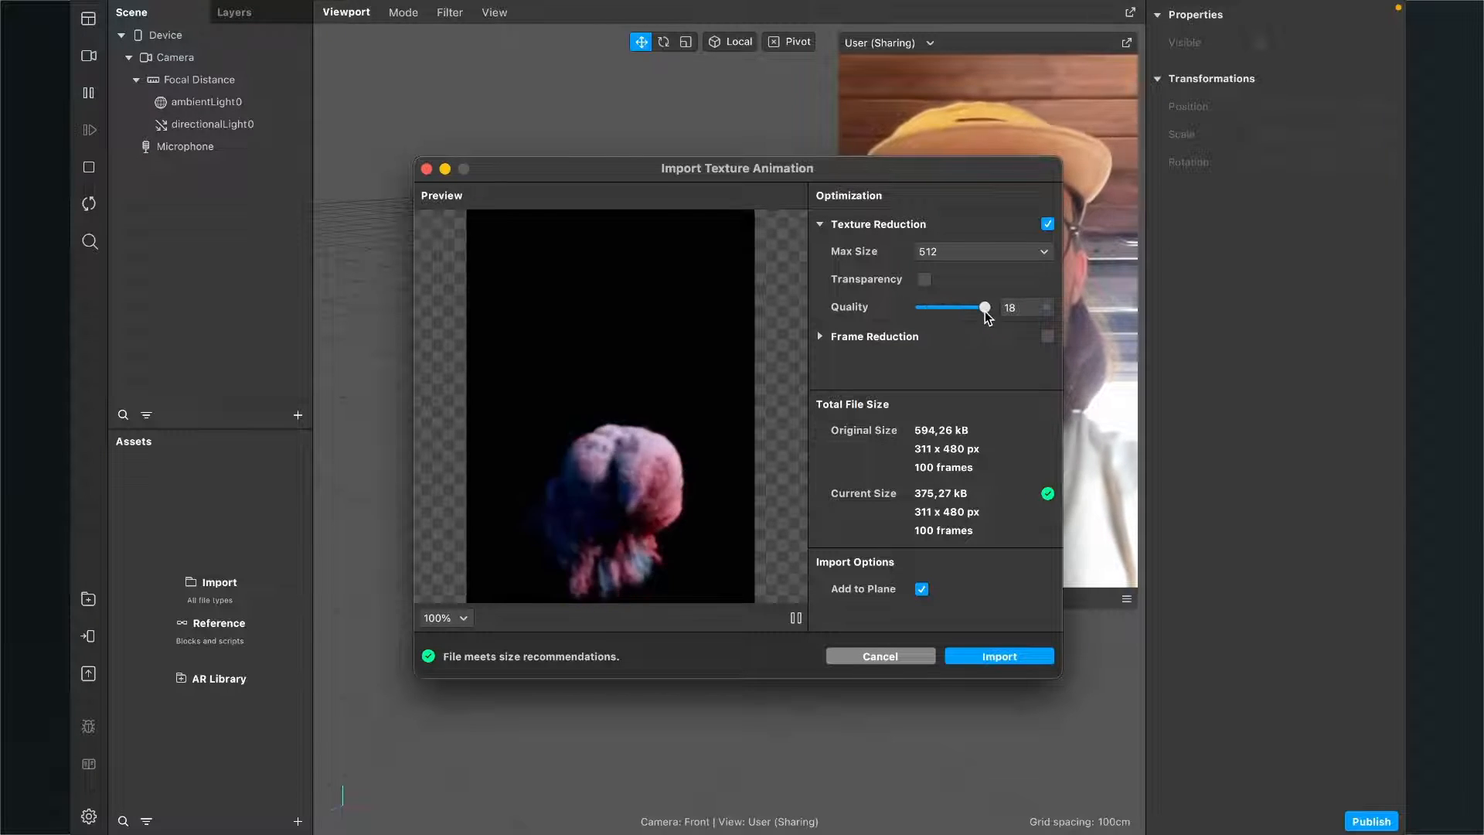
drag(984, 306, 985, 306)
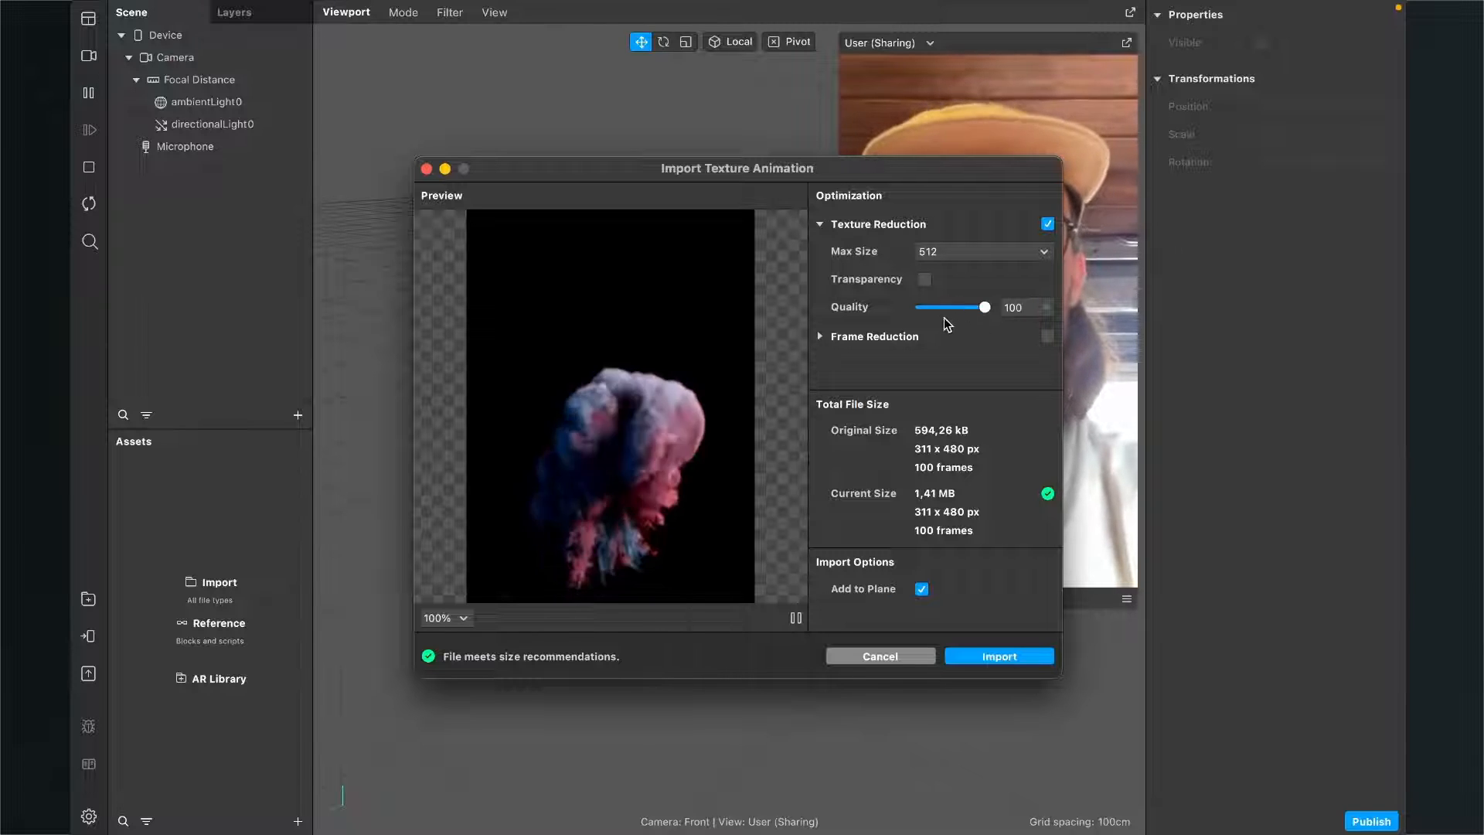
drag(984, 306, 960, 306)
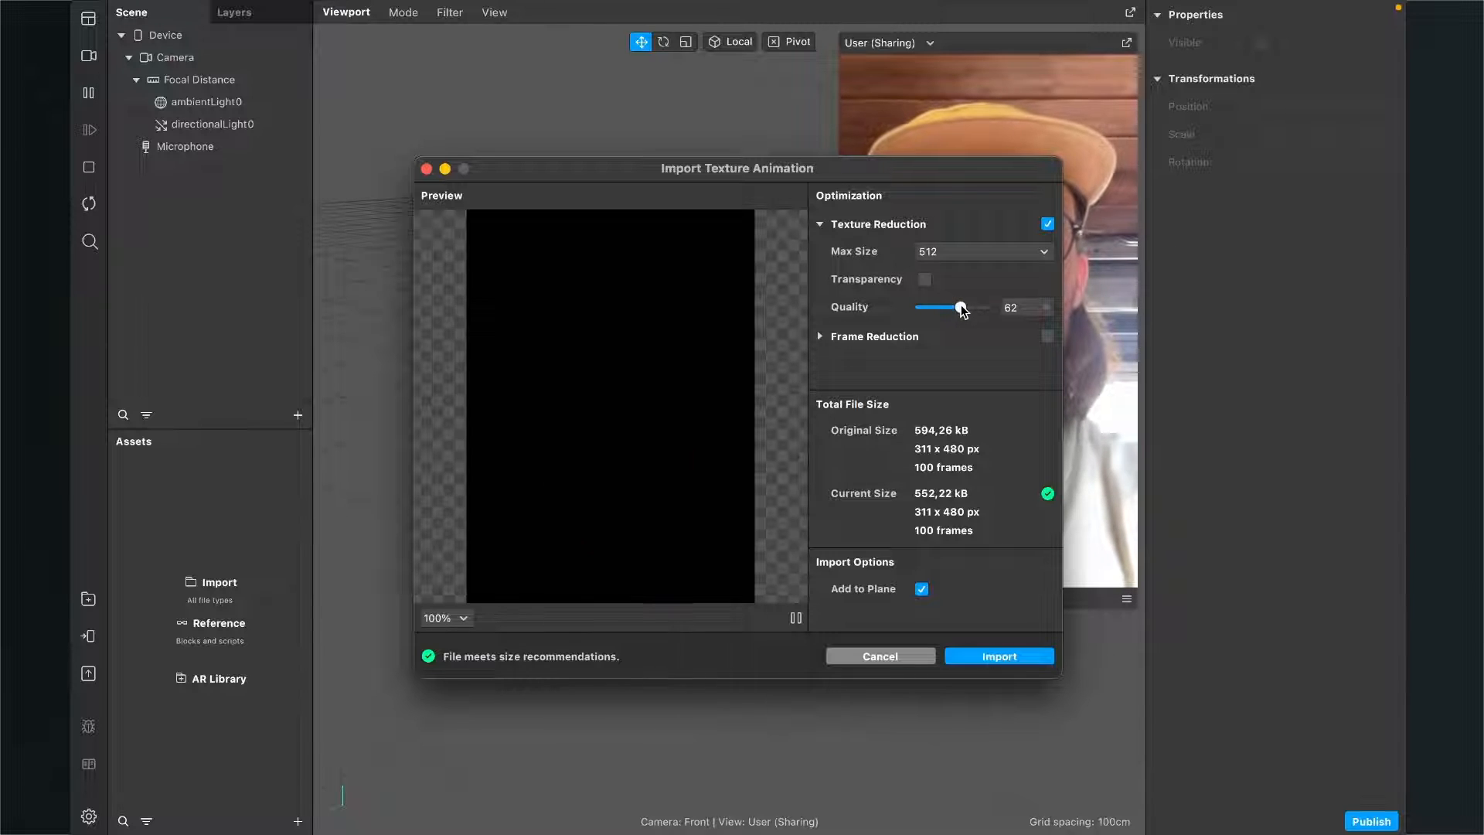
drag(960, 308, 954, 308)
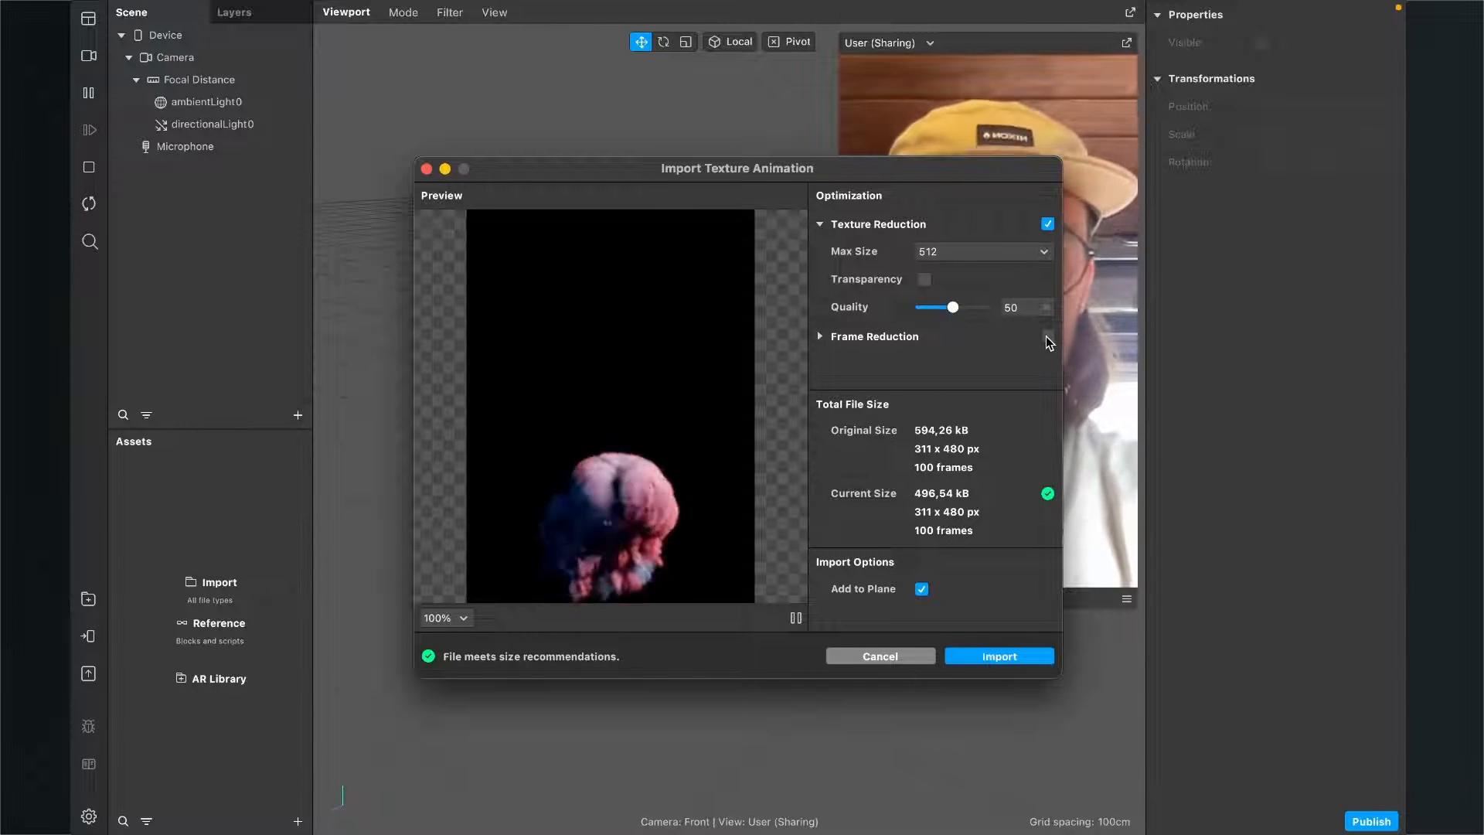
click(1047, 335)
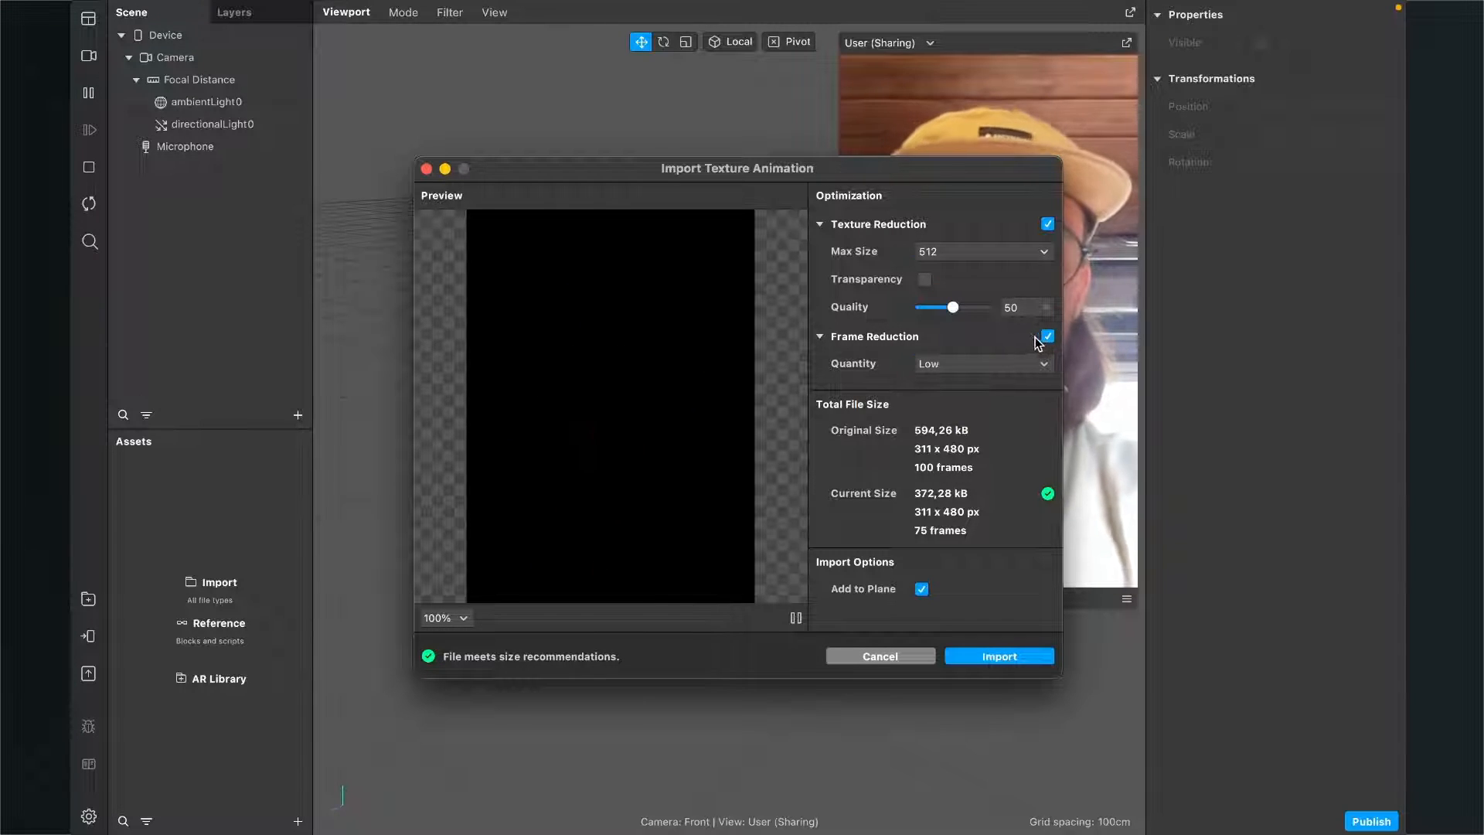
click(1047, 335)
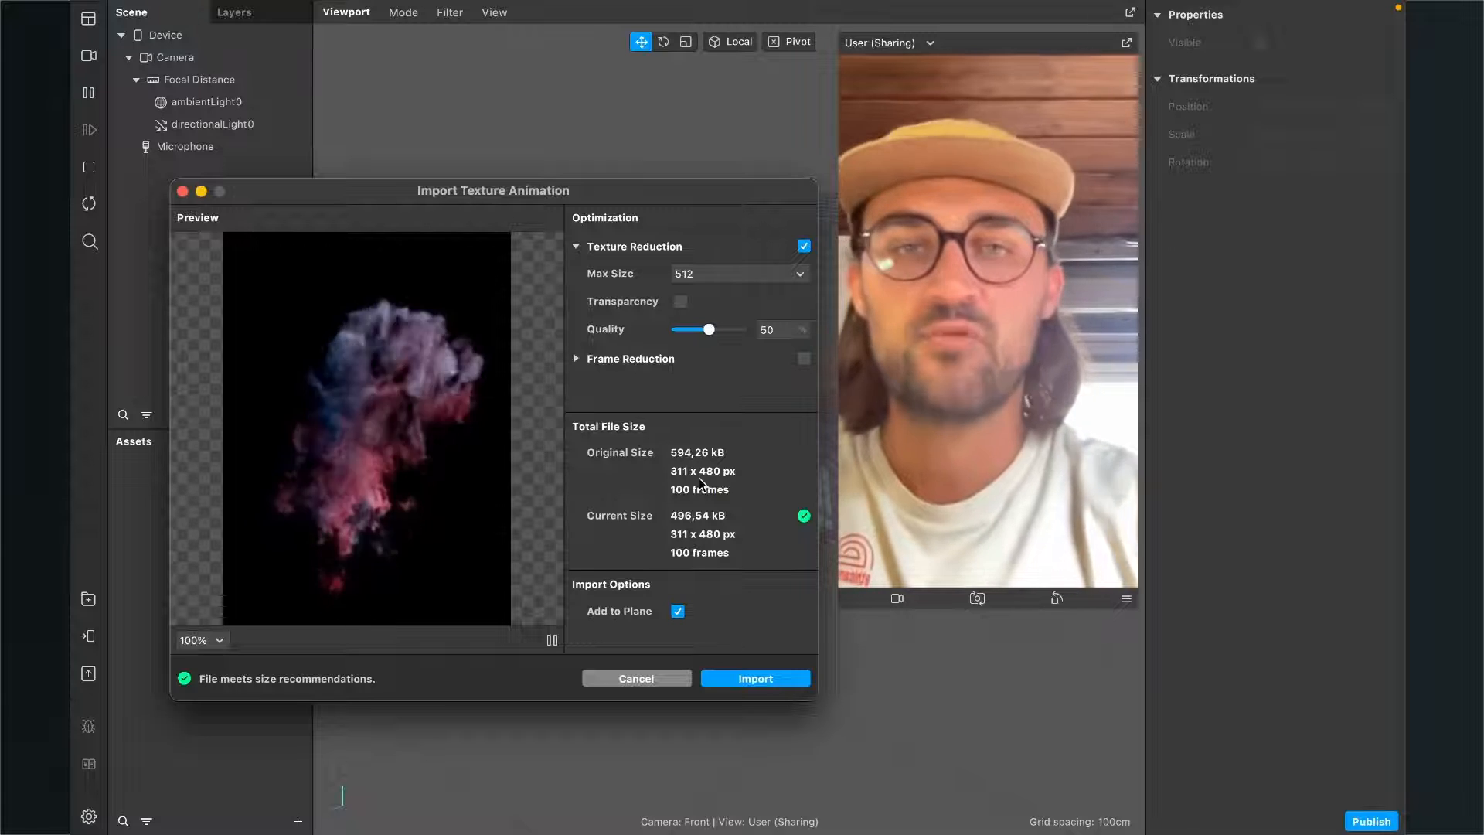
Step: Import the smoke animation onto SmokePlane and select it in the Scene panel
click(752, 679)
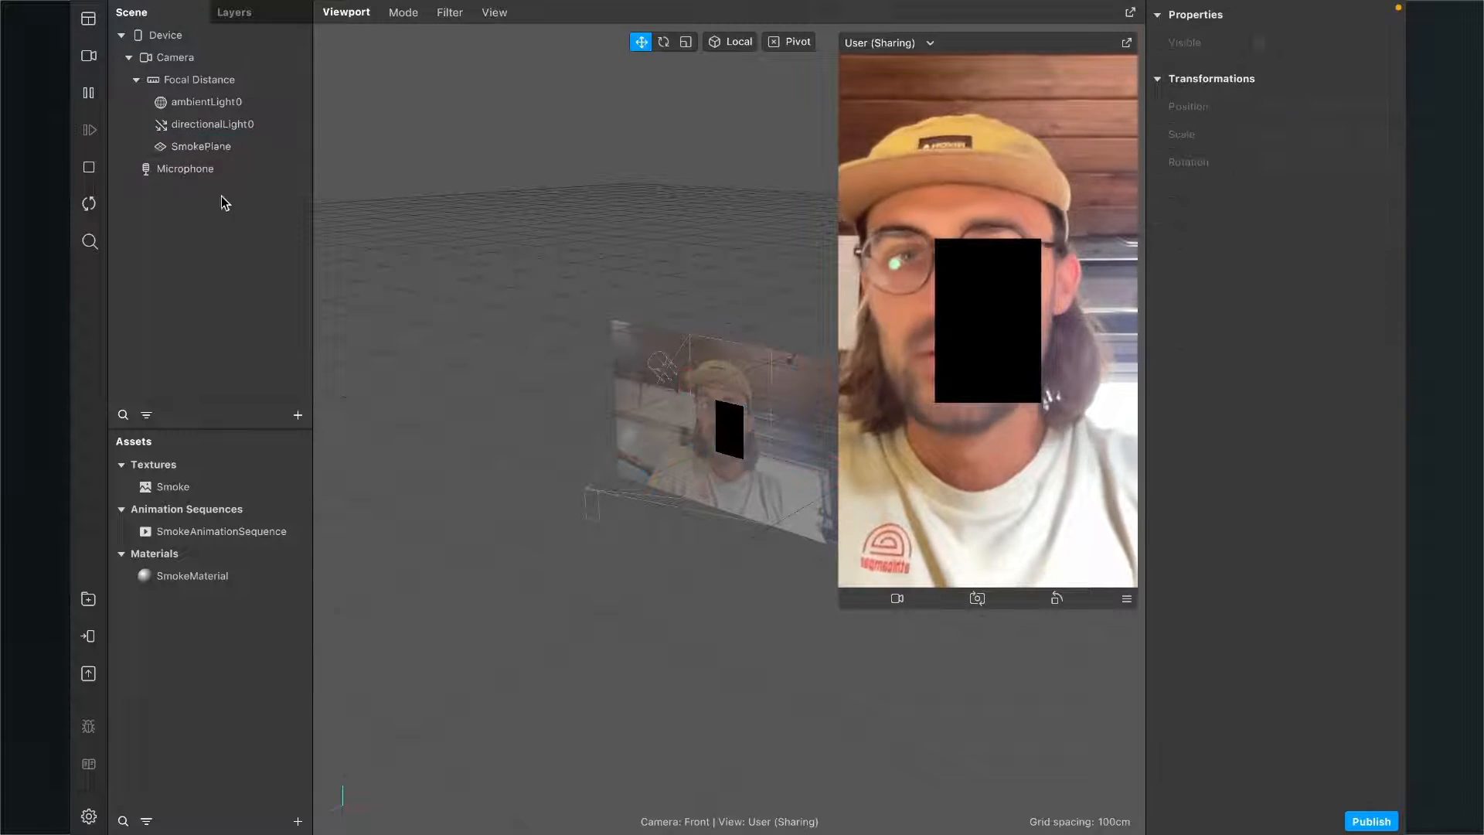
click(201, 145)
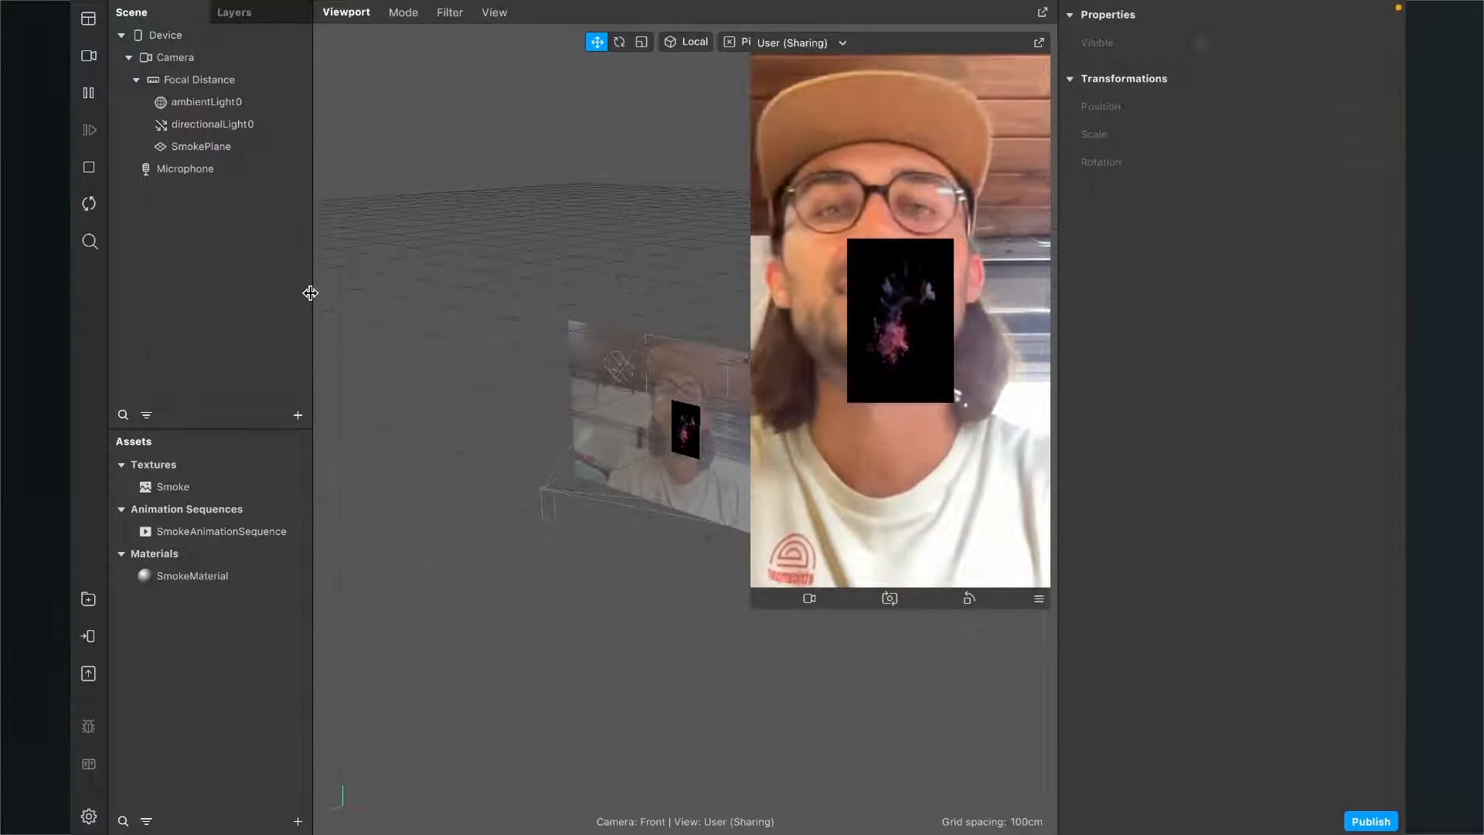
Step: Insert a Null Object and nest SmokePlane inside nullObject0
click(297, 414)
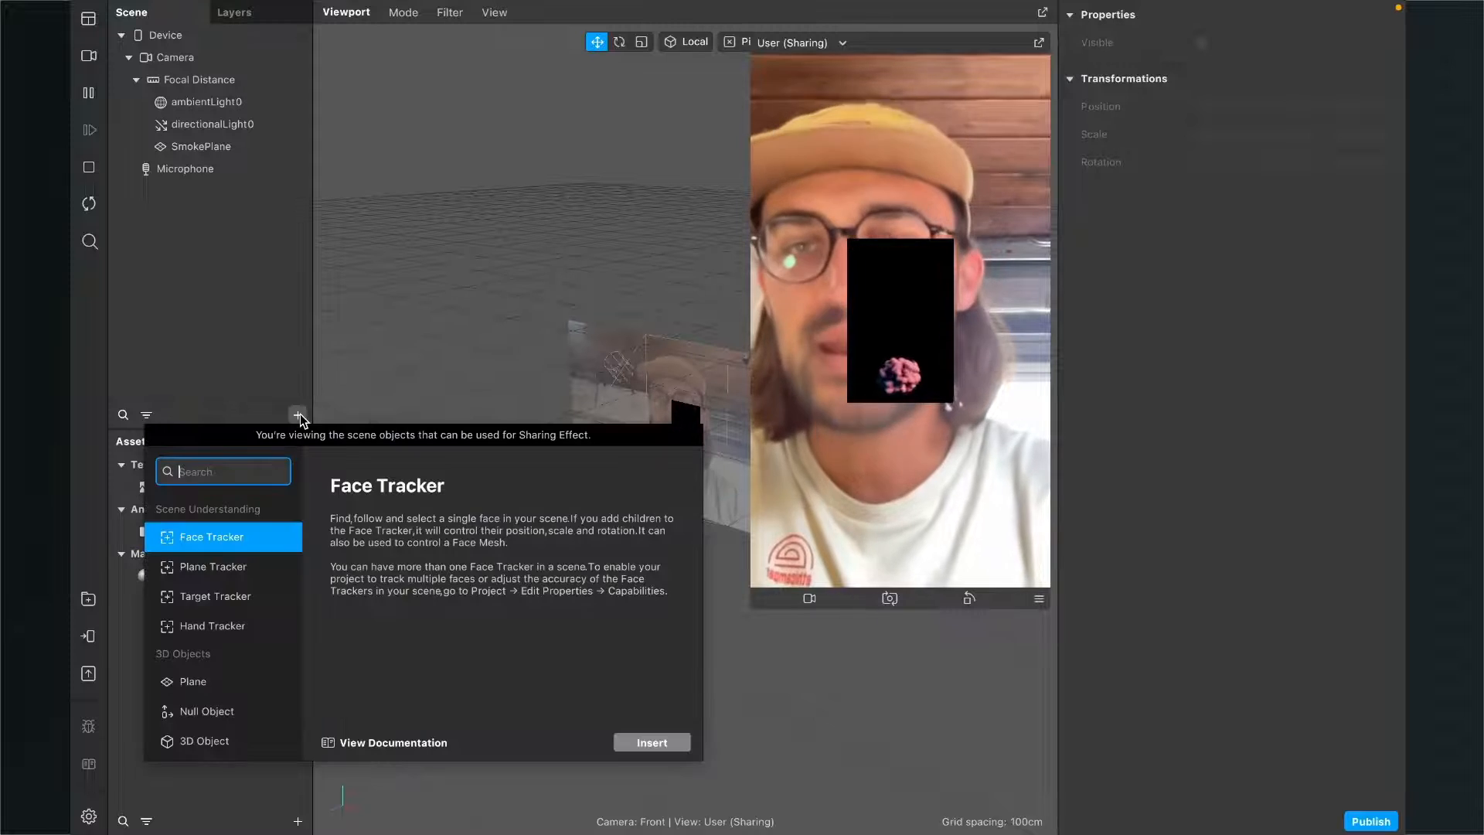
text(null)
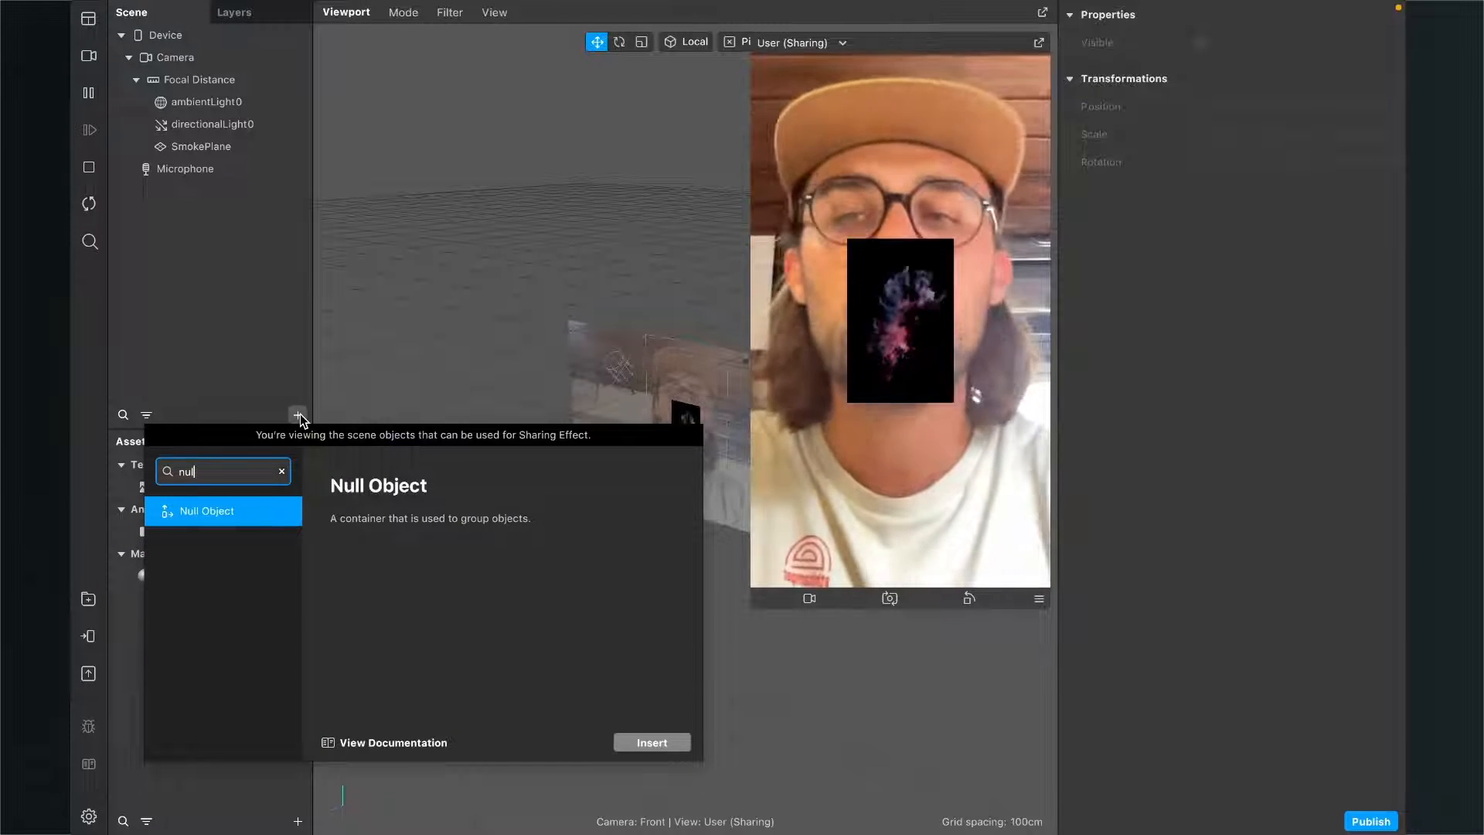
click(650, 742)
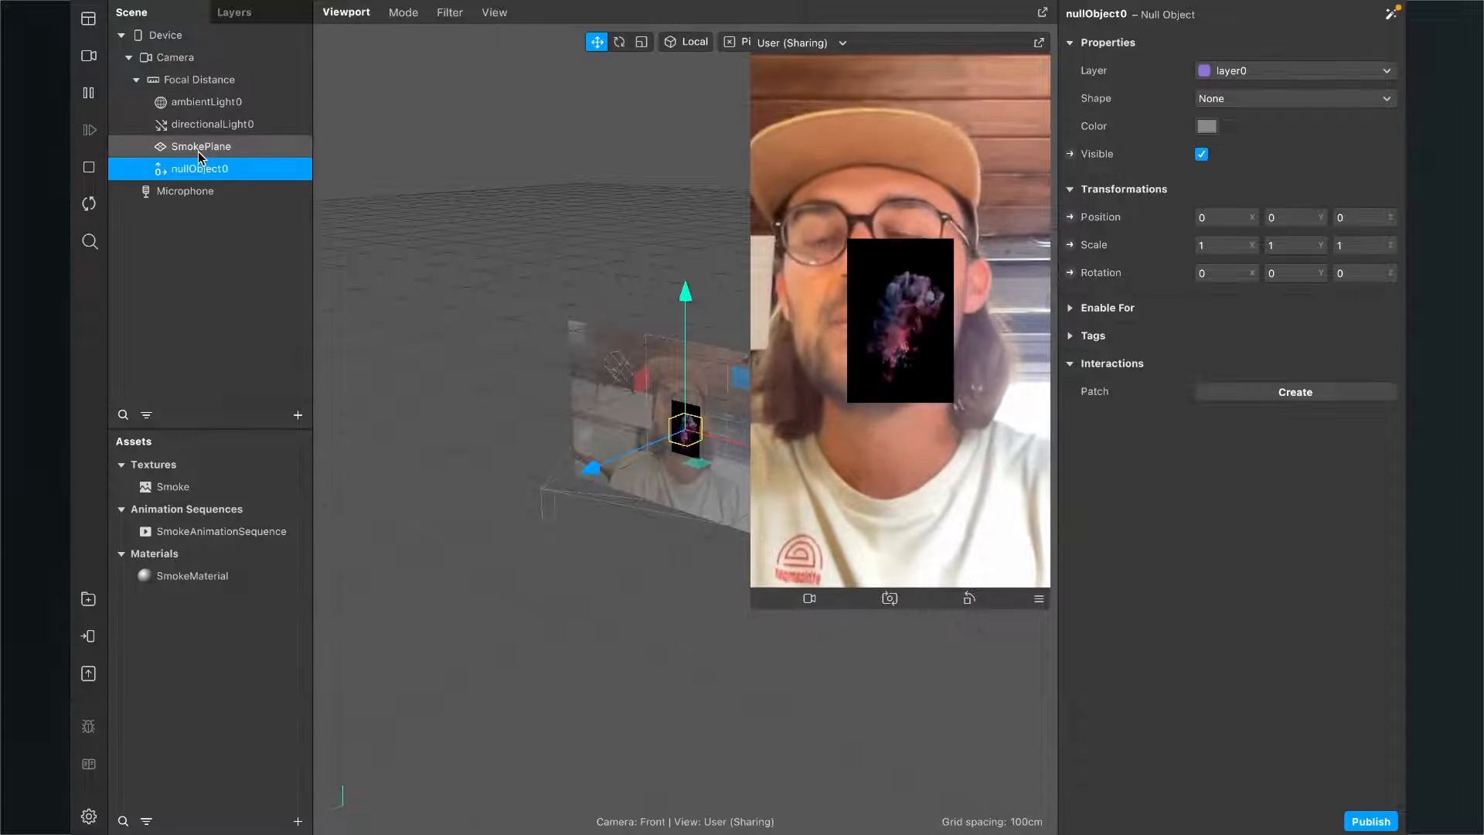
click(201, 145)
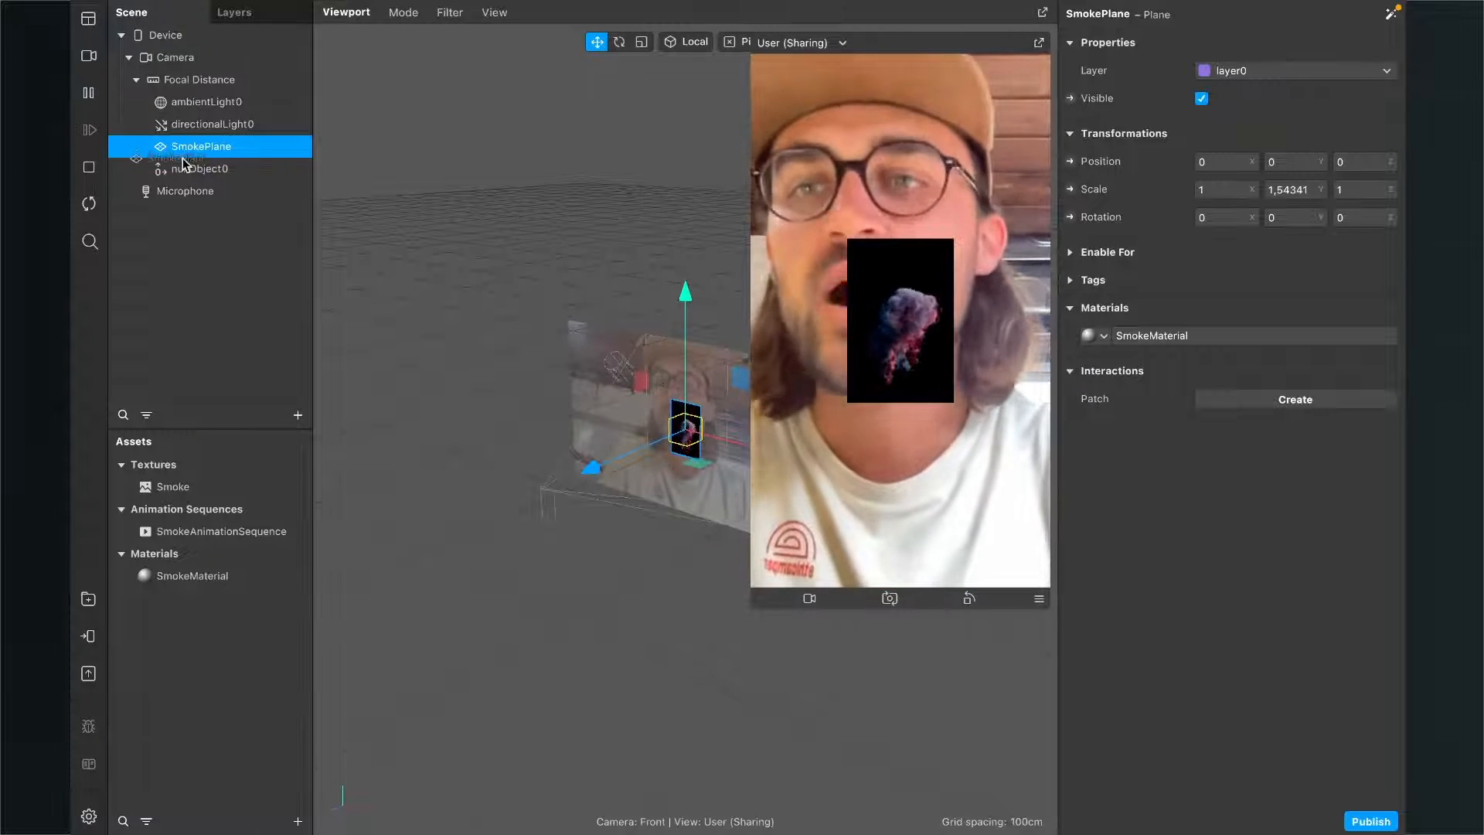
click(199, 169)
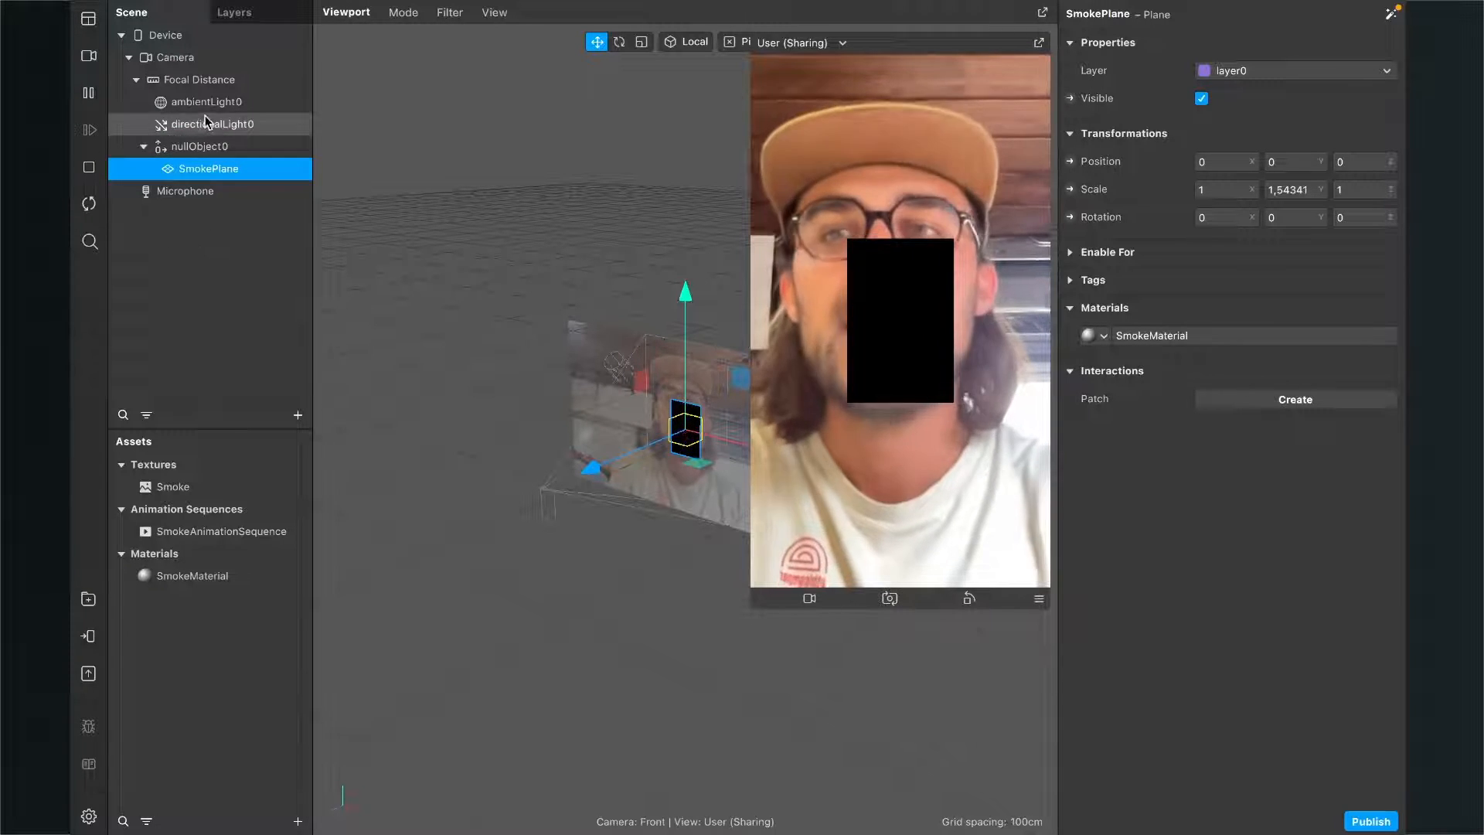
Step: Set nullObject0's Scale to 2 so the smoke plane grows over the face
click(199, 145)
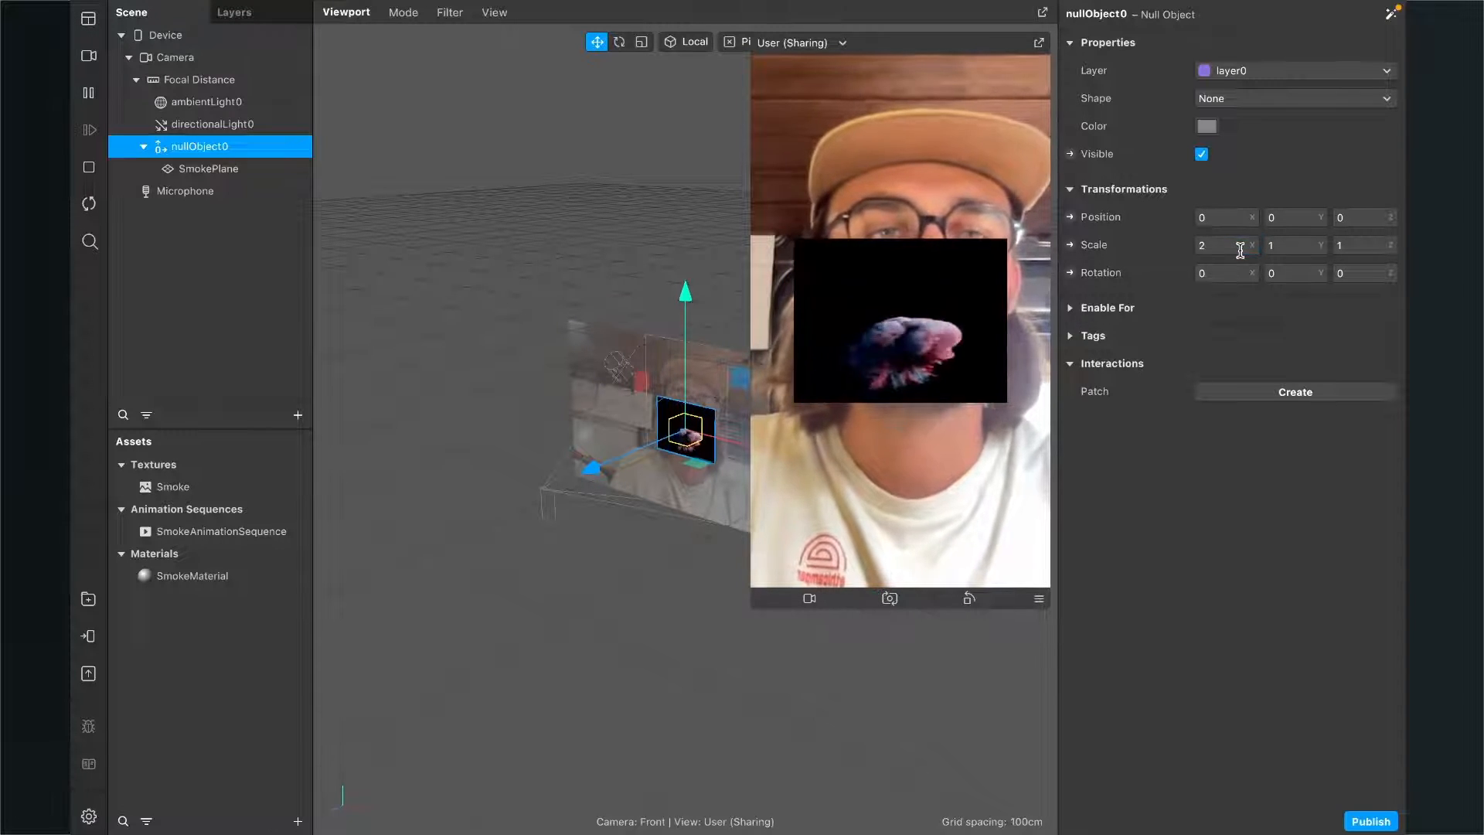
text(2)
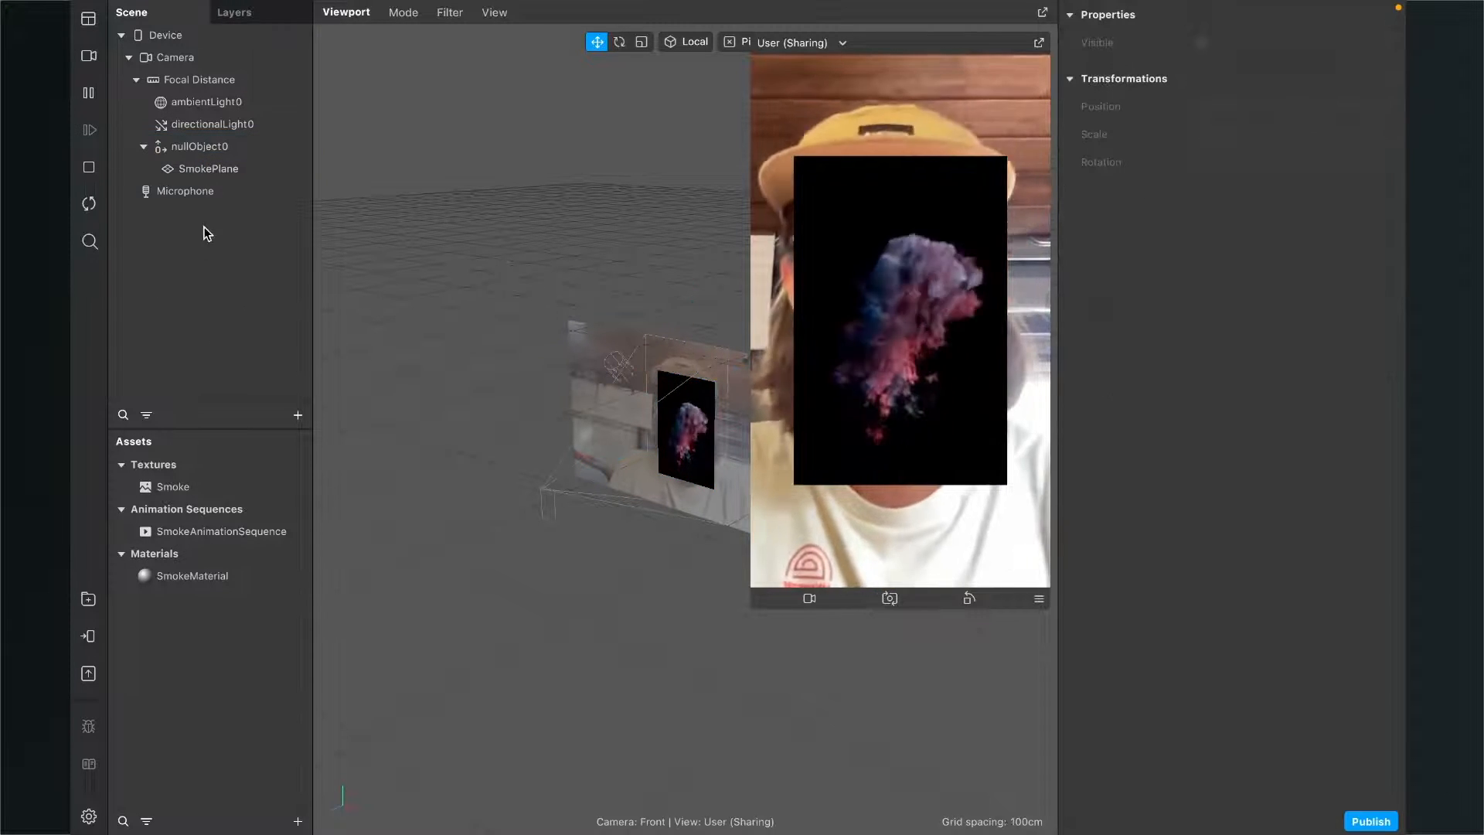
Step: Set the Smoke texture's iOS and Android compression to None
click(173, 487)
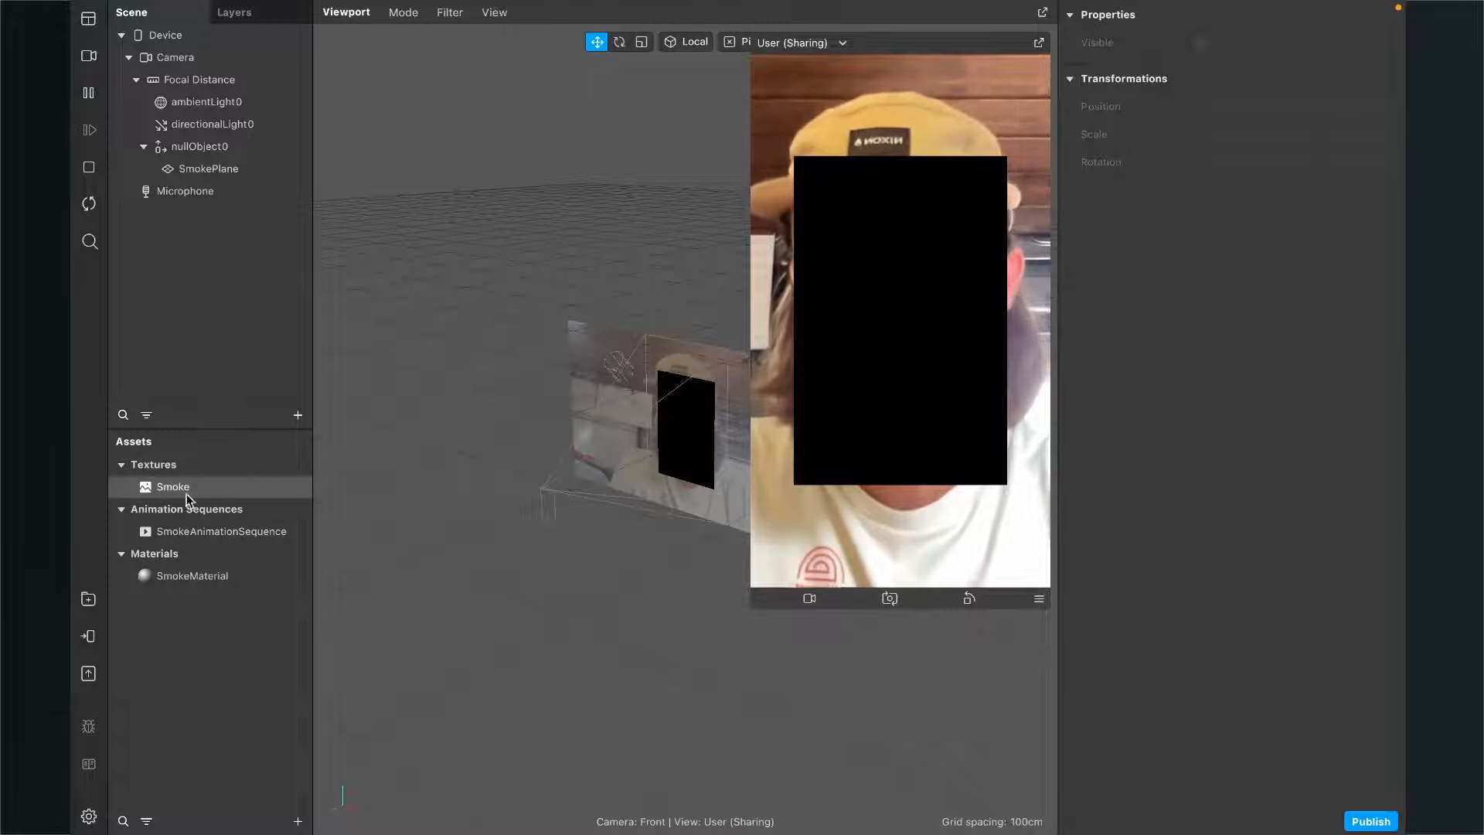
click(174, 487)
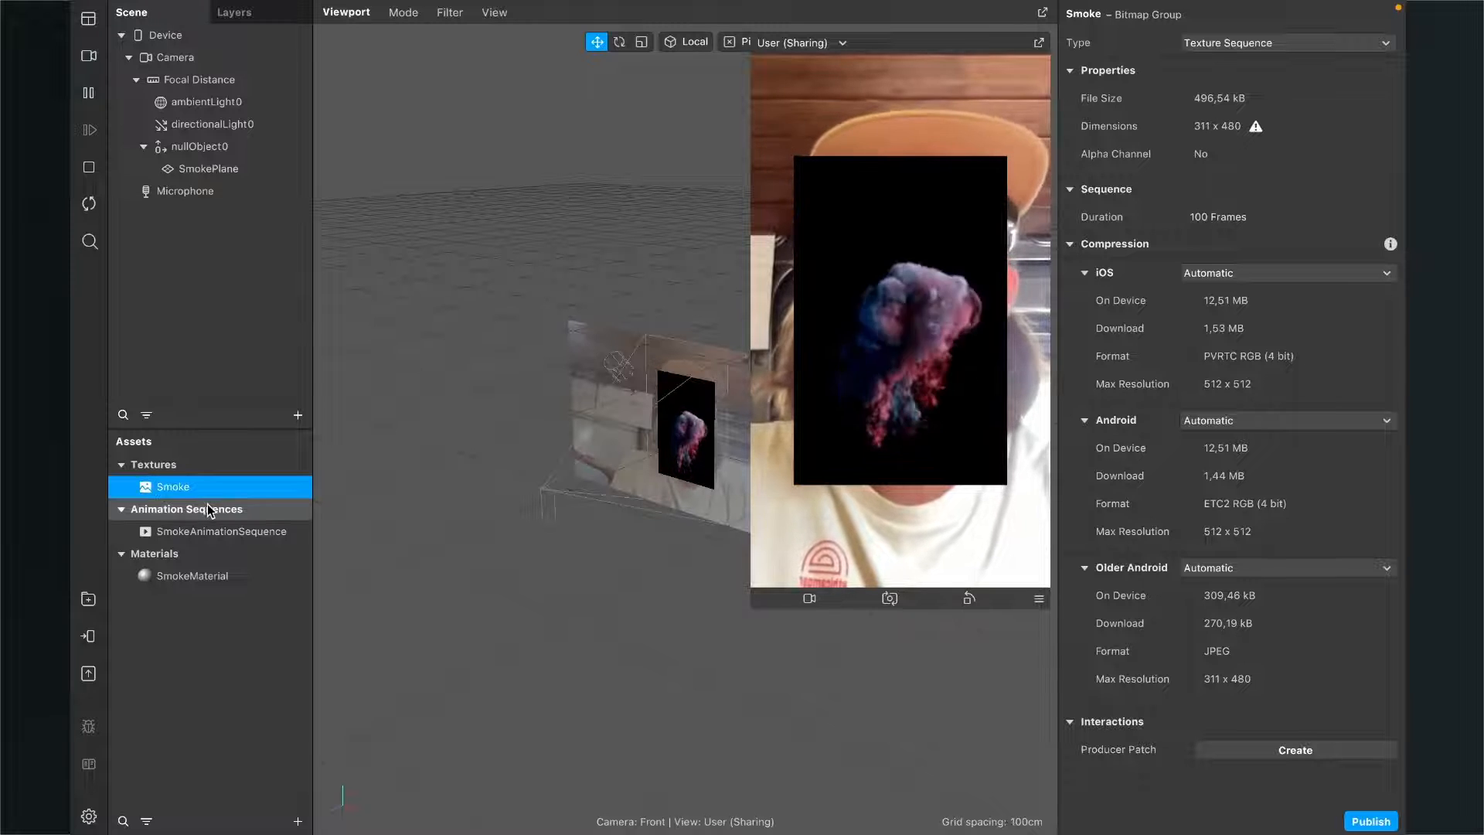
click(1284, 272)
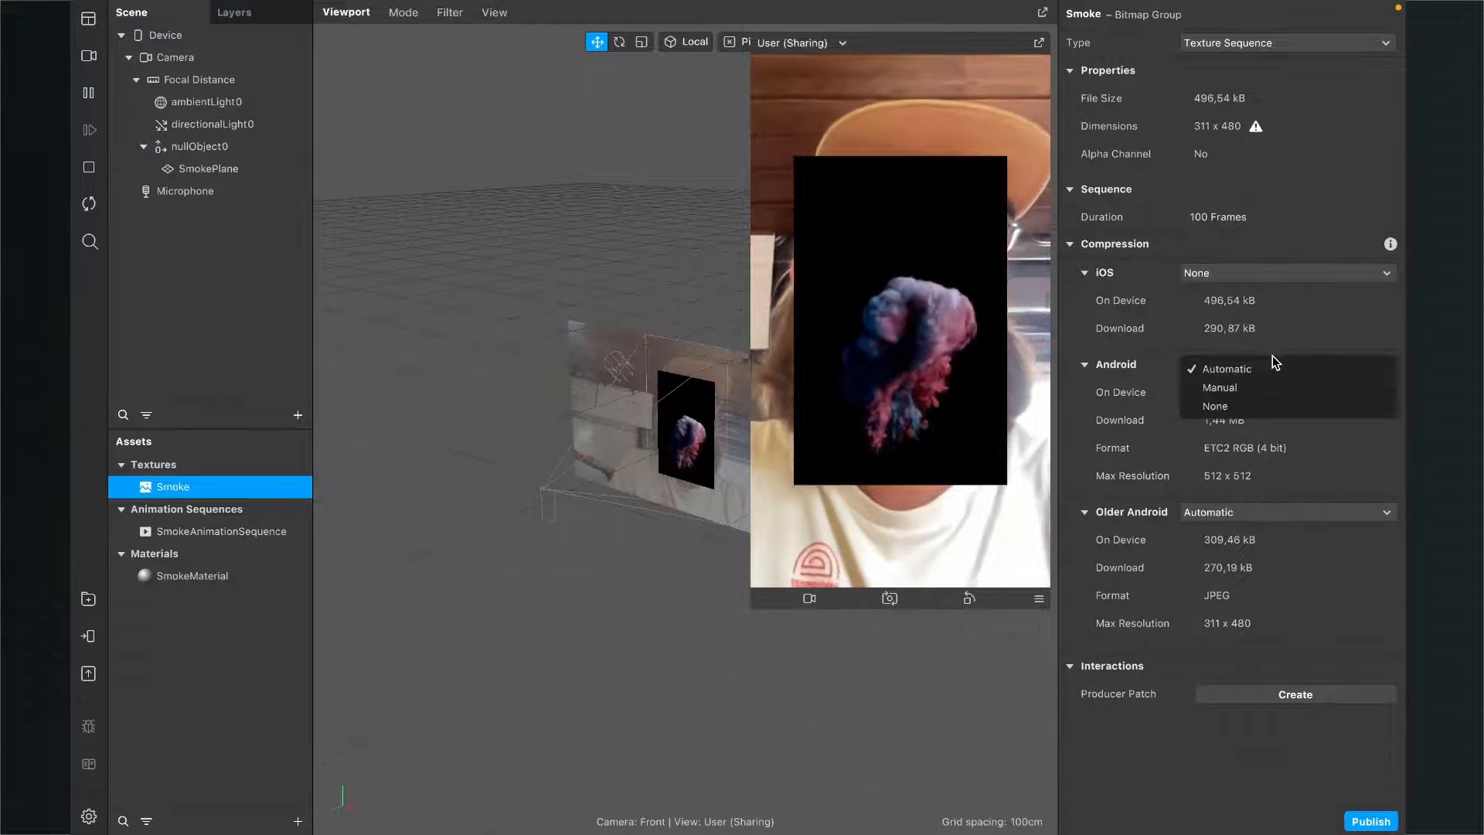
click(1215, 405)
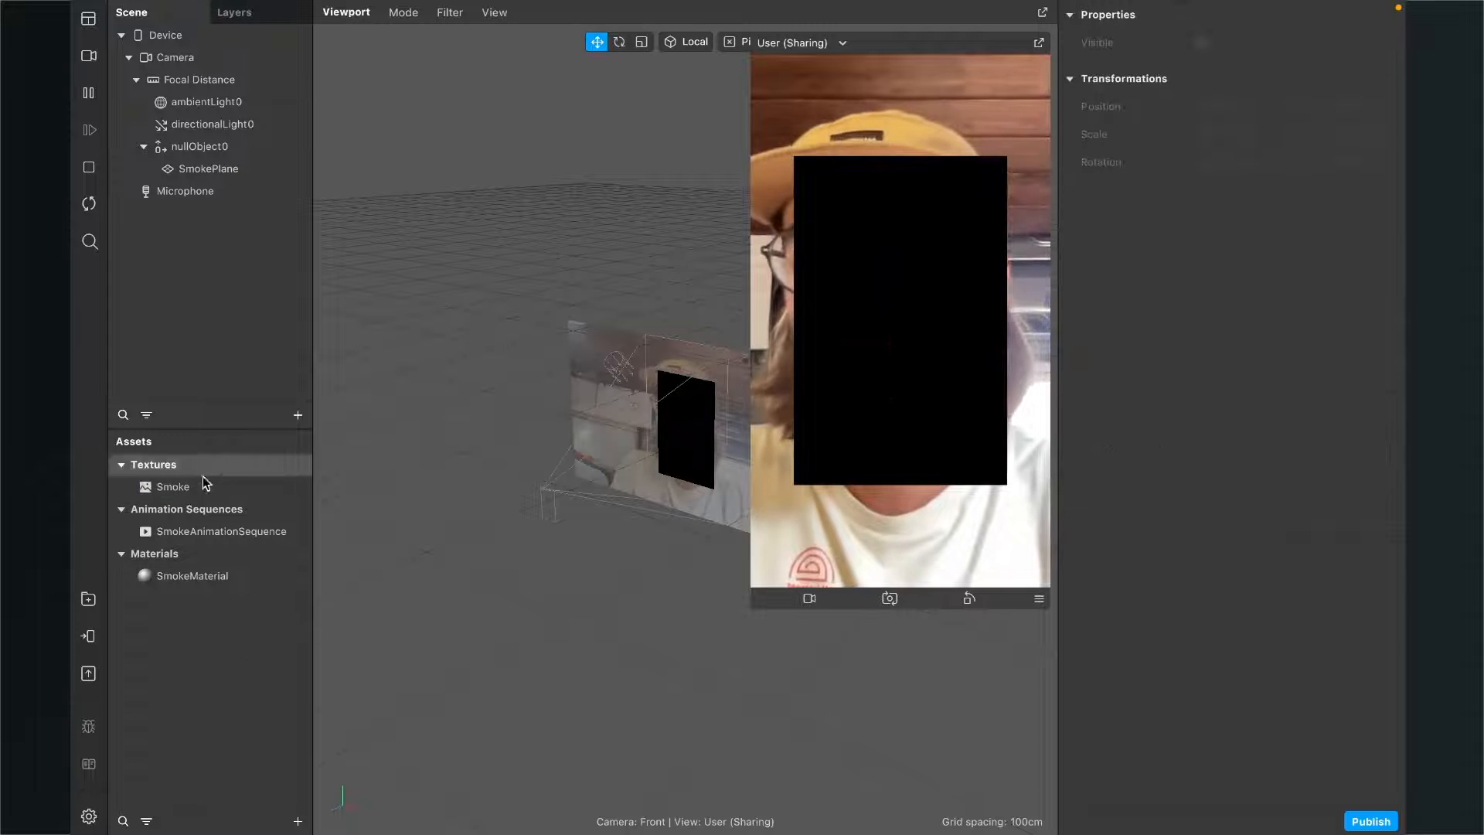
click(221, 531)
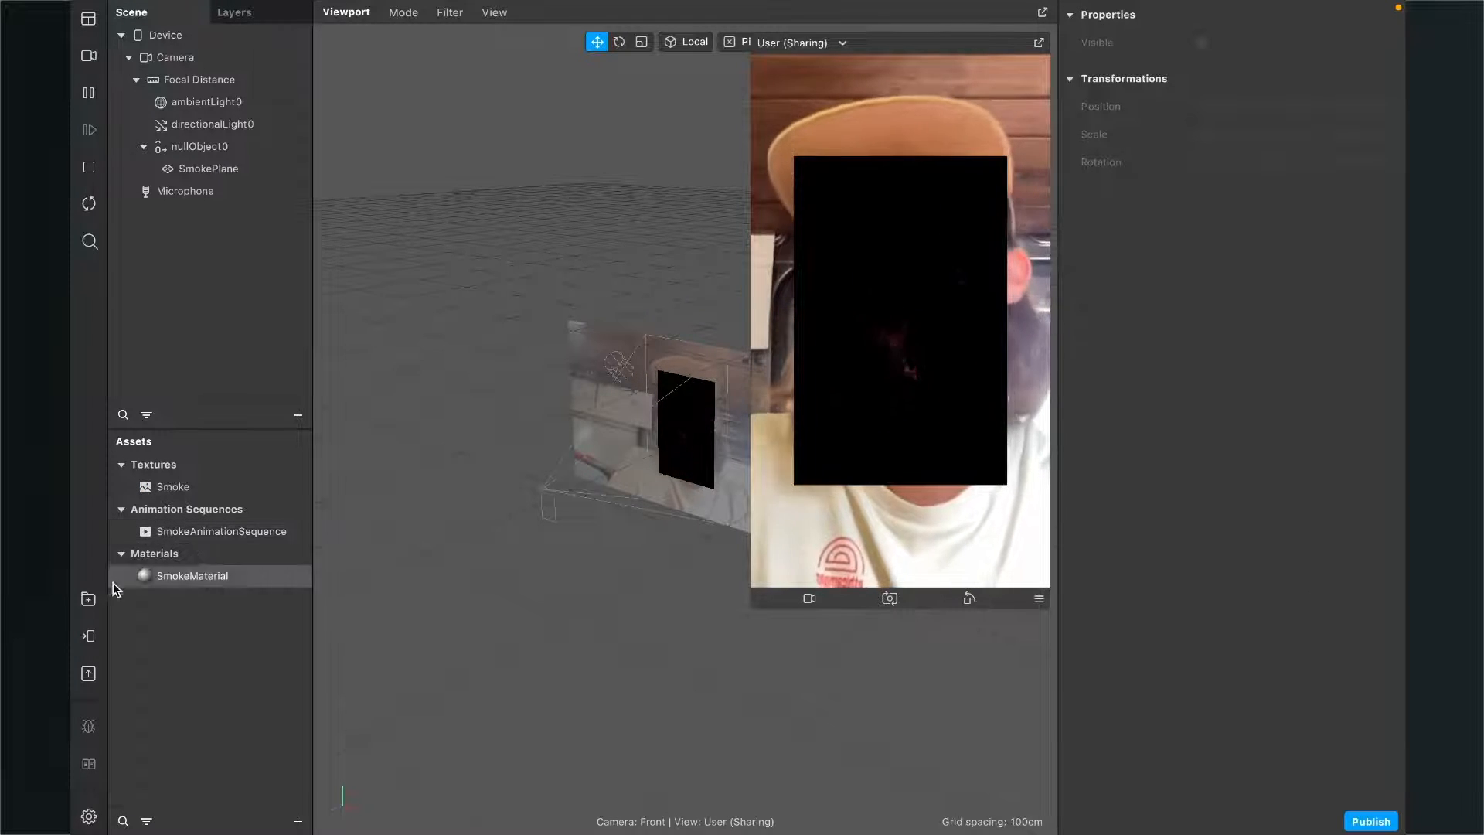
Step: Set SmokeMaterial's Blend Mode to Add, briefly trying Screen before returning to Add
click(192, 575)
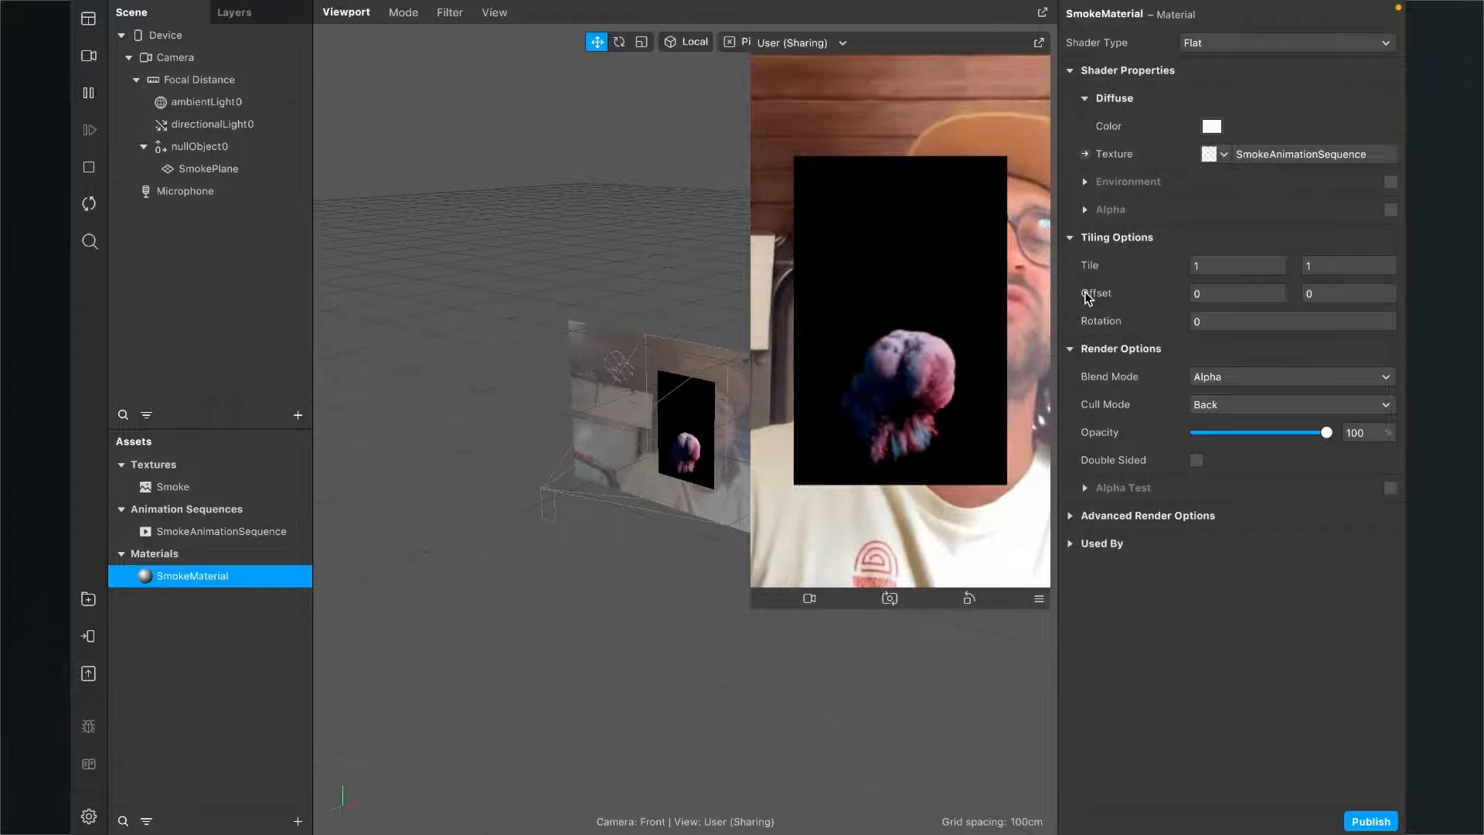
click(1289, 376)
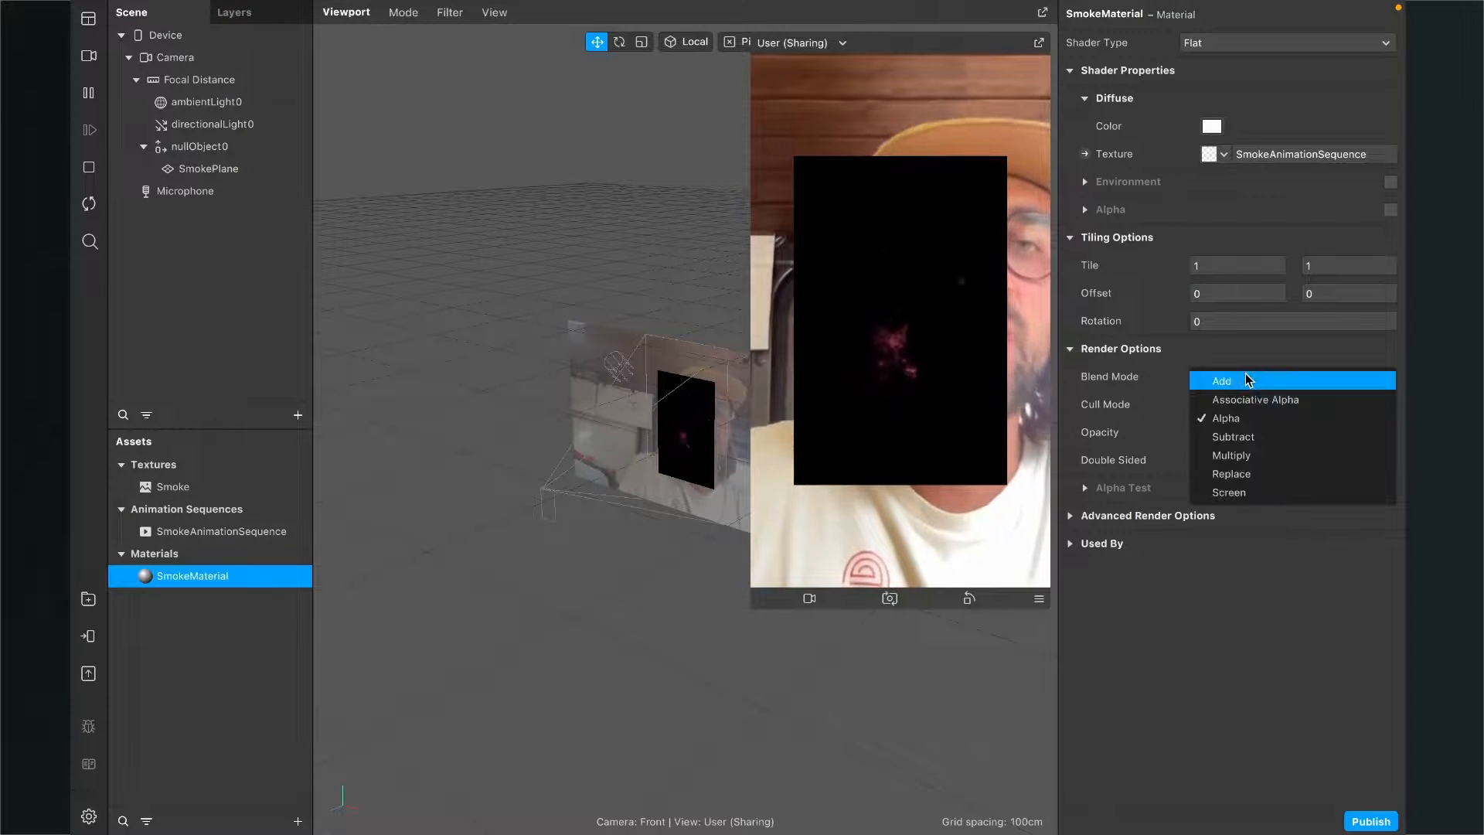
click(1221, 380)
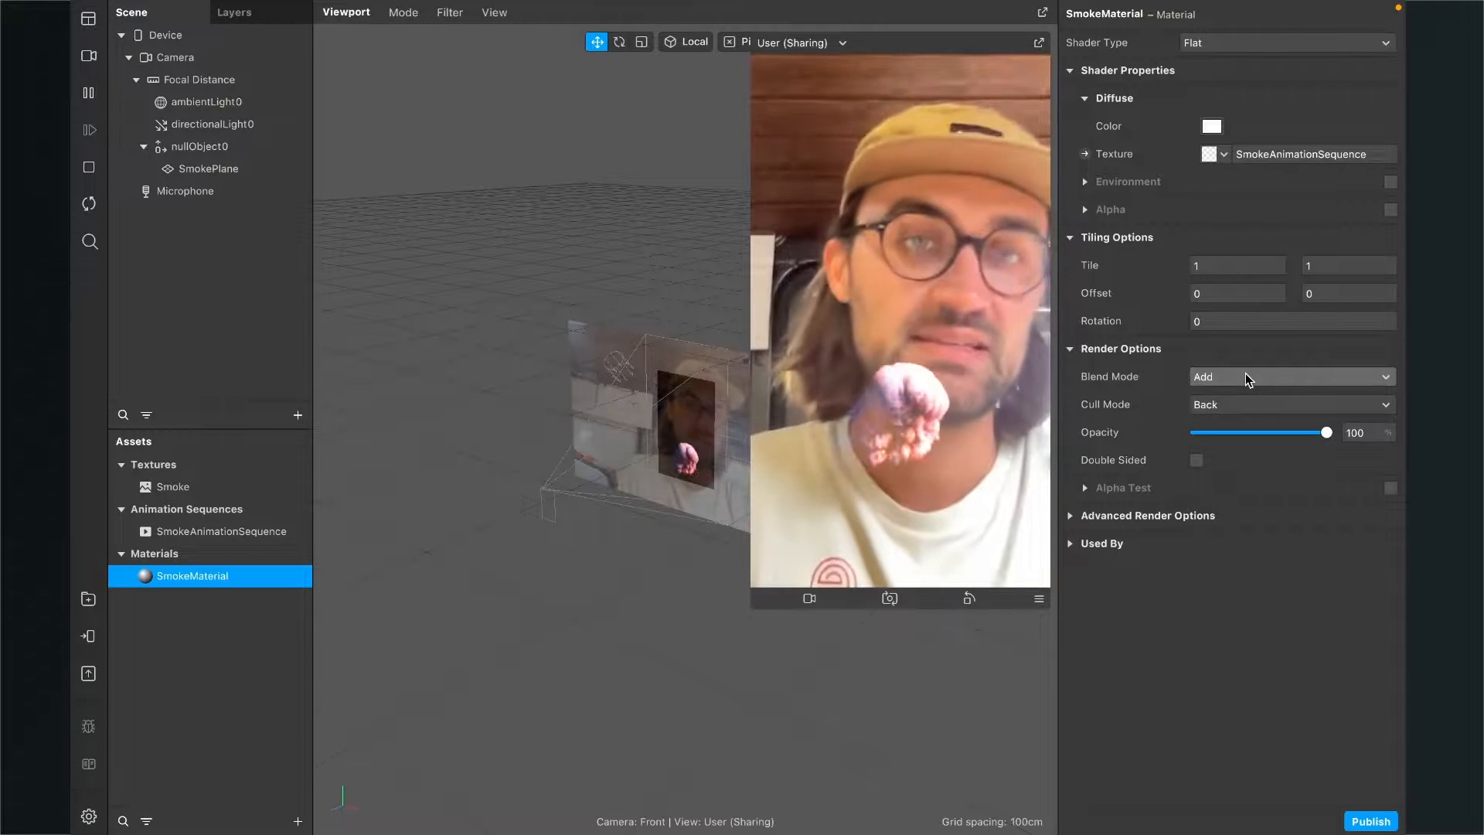
click(1287, 377)
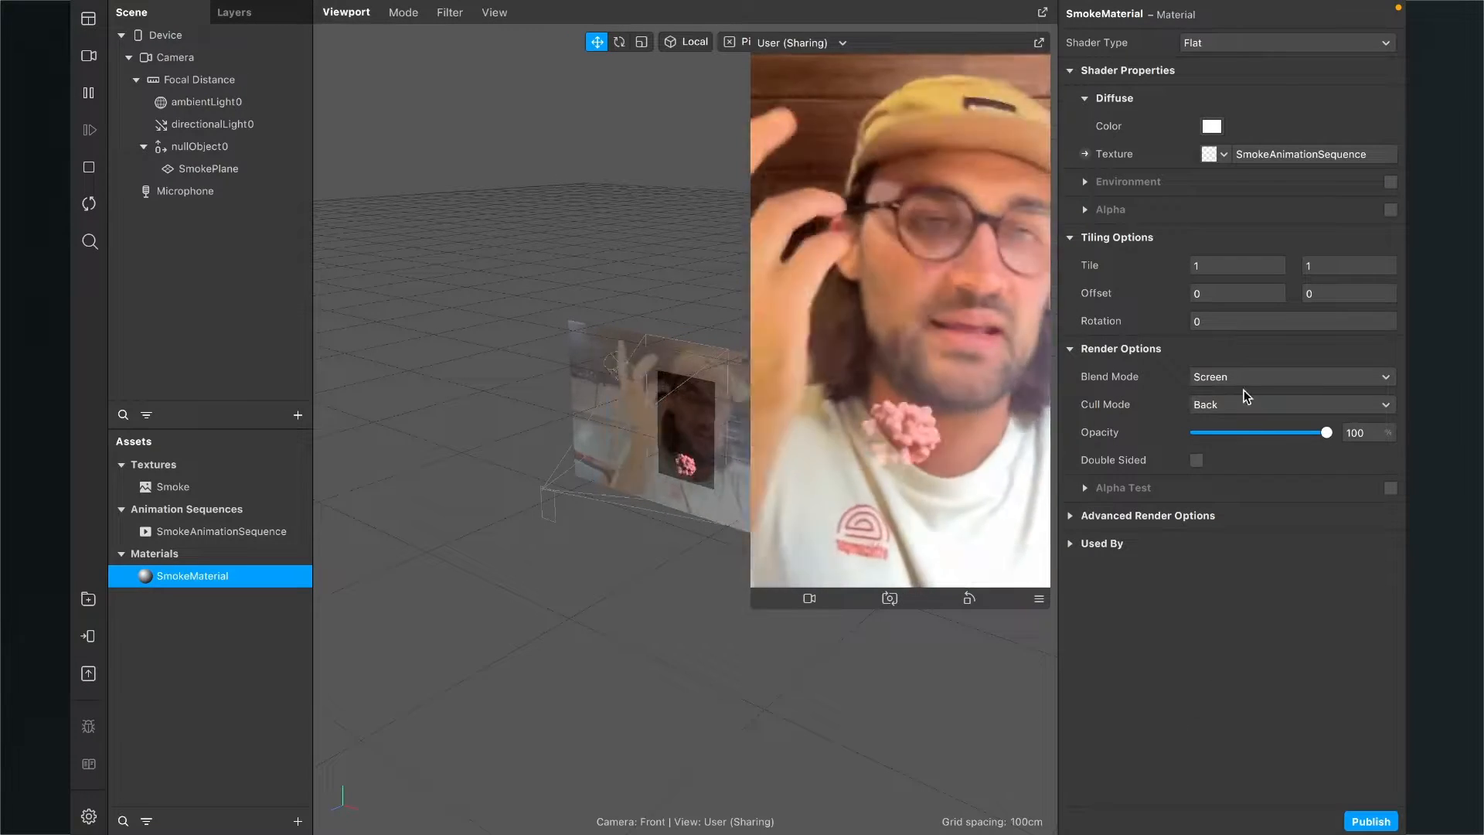
click(1288, 377)
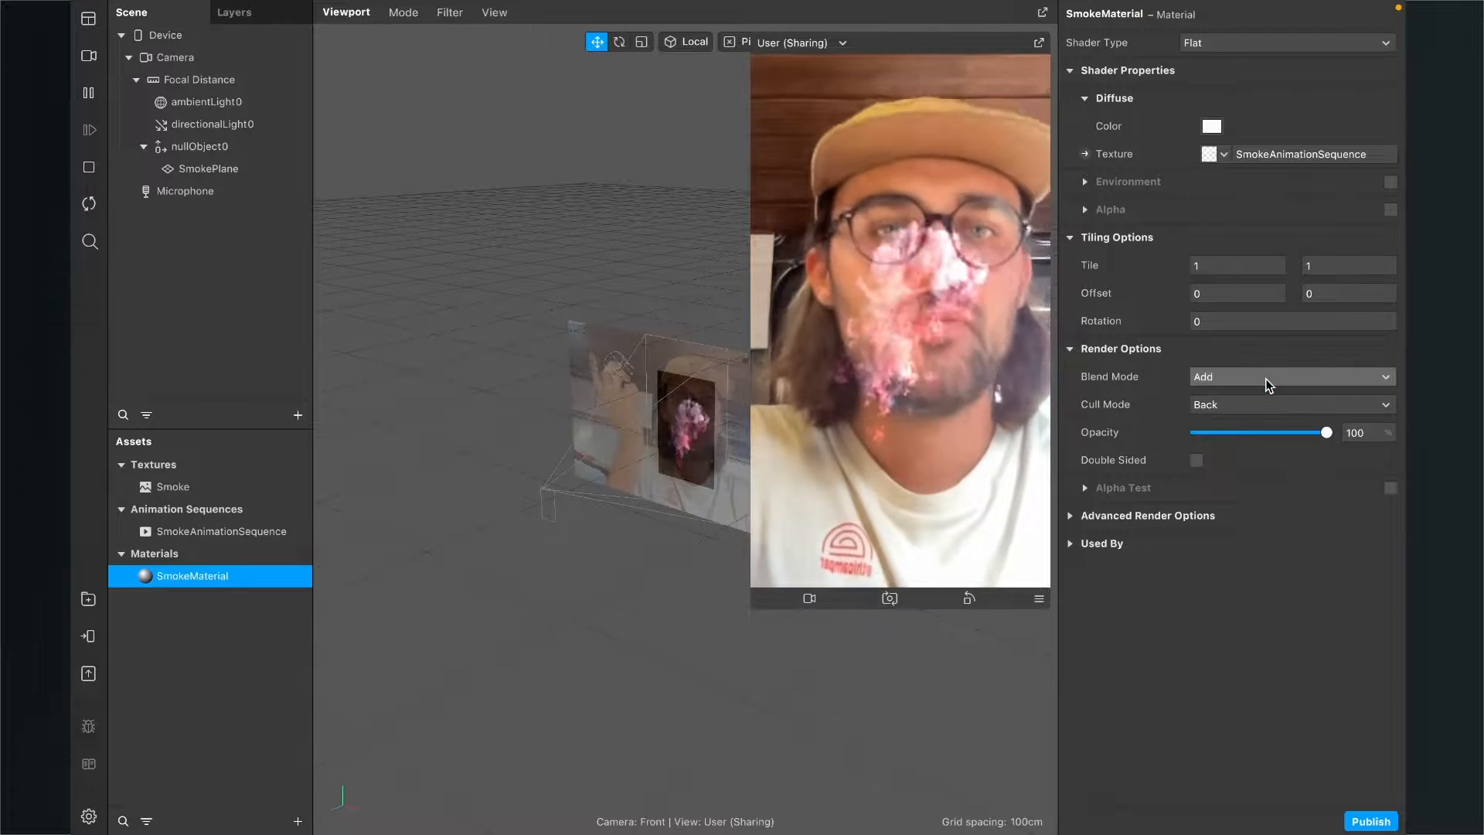